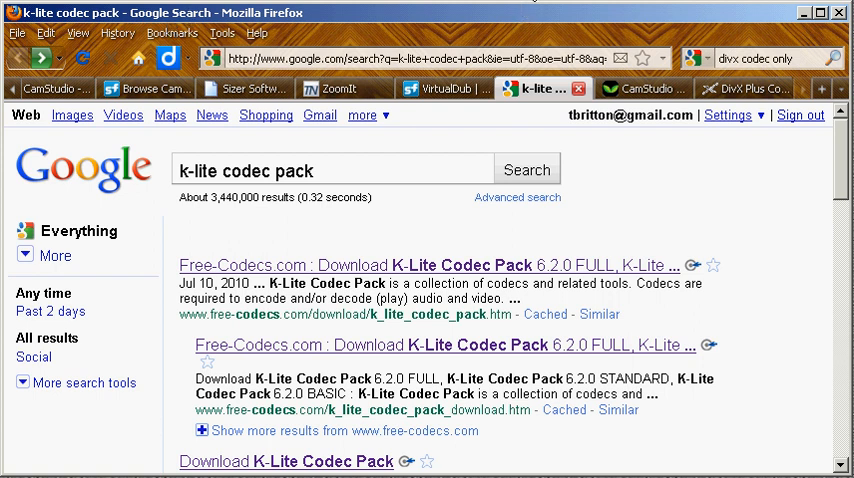
mouse_move(450, 155)
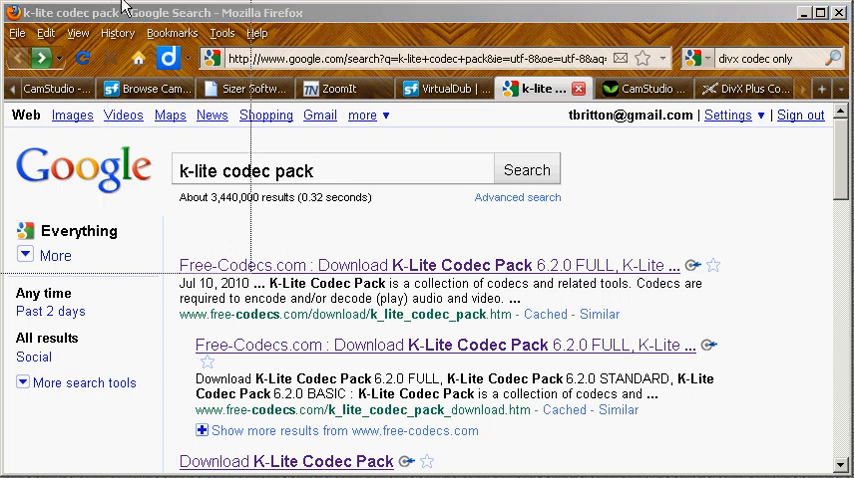
Step: Review CamStudio's video compressor list, then open the microphone audio options showing Microsoft ADPCM
click(330, 101)
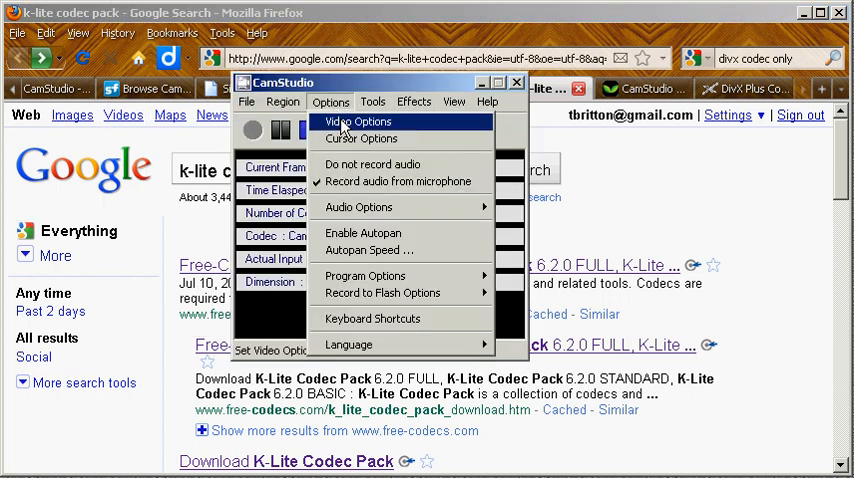
click(356, 121)
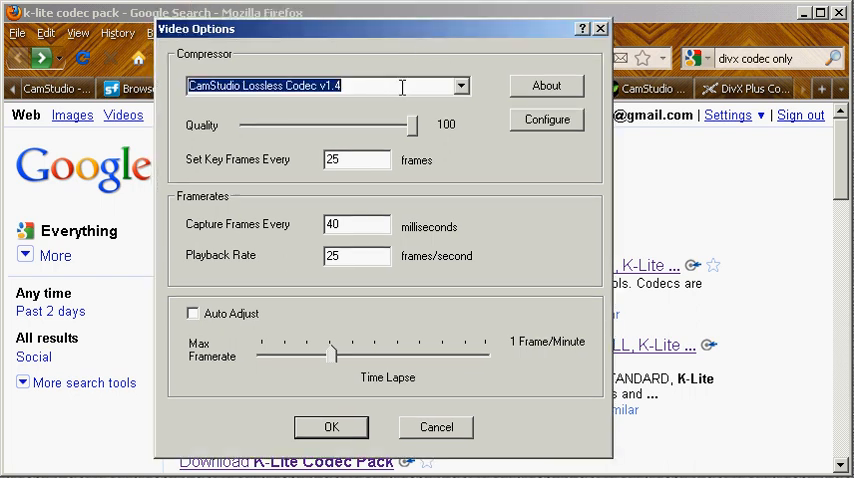
click(460, 86)
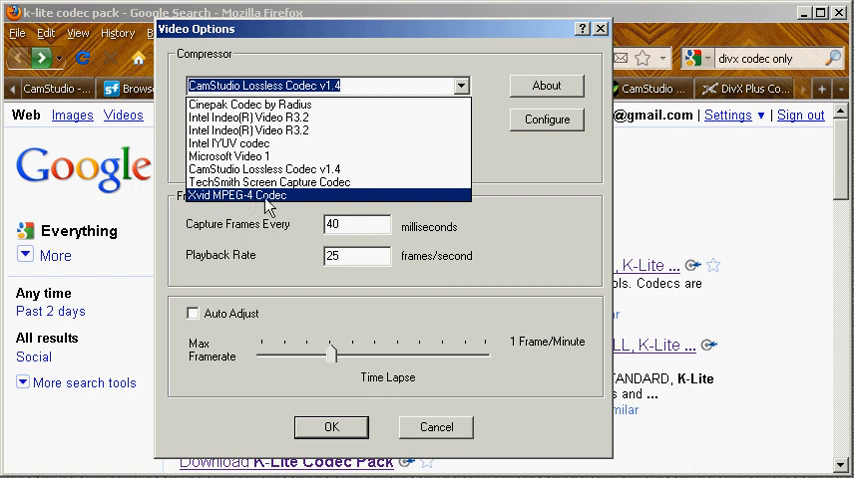
mouse_move(280, 205)
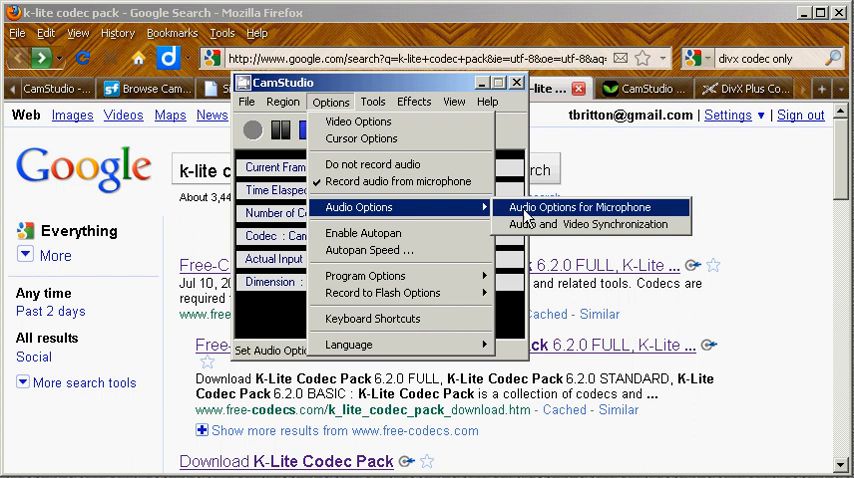
click(578, 207)
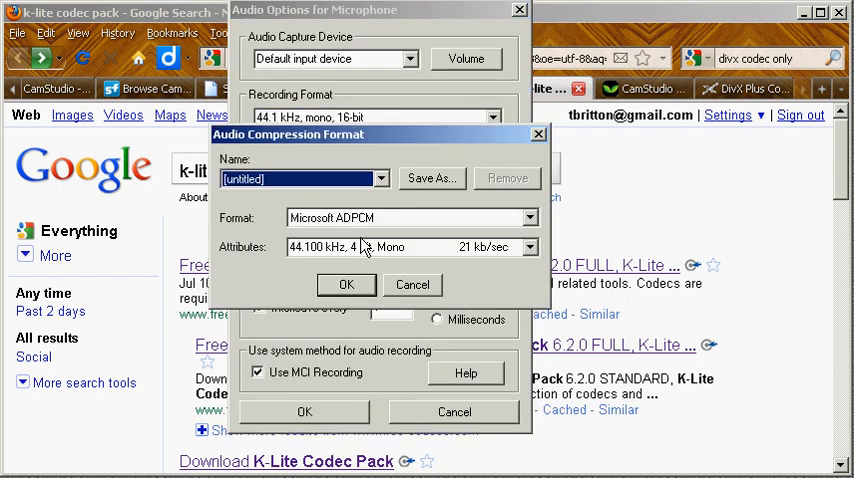
click(529, 217)
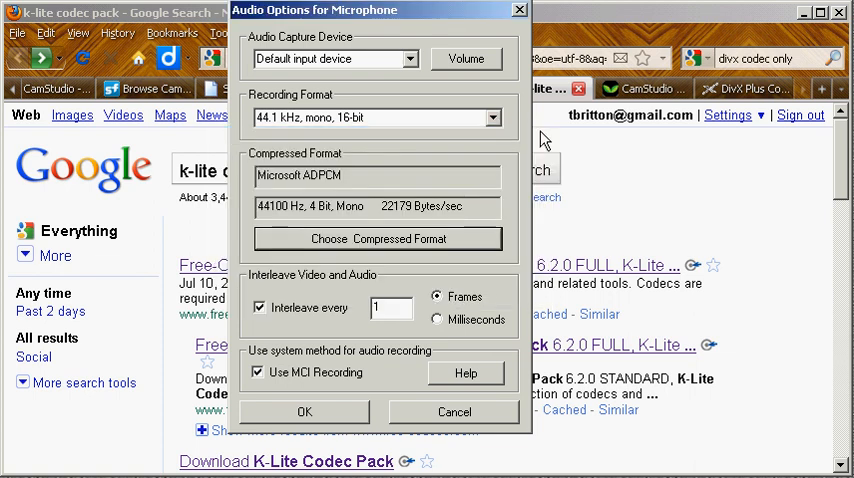
Step: Open the Free-Codecs K-Lite Codec Pack 6.2.0 page and scroll to the download mirrors
click(305, 411)
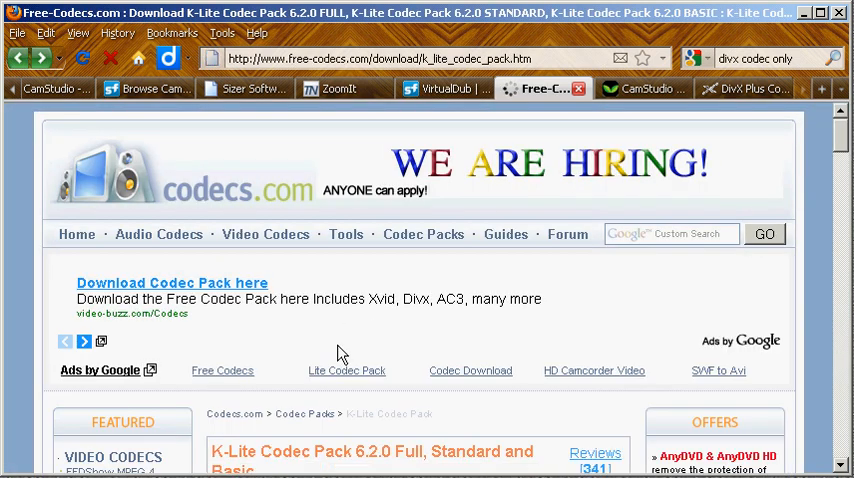
mouse_move(267, 205)
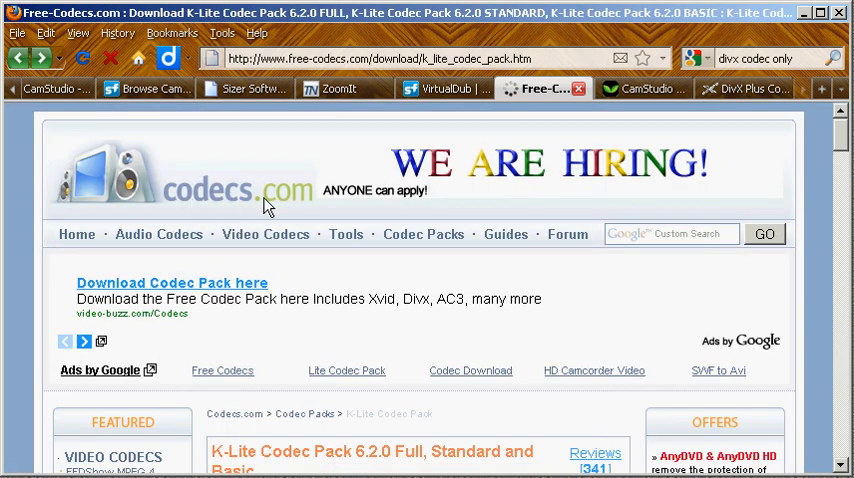
scroll(down, 3)
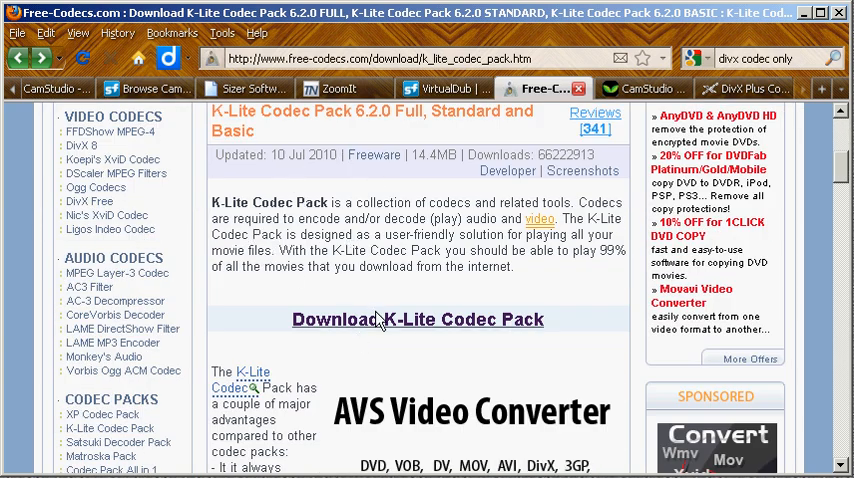
scroll(down, 3)
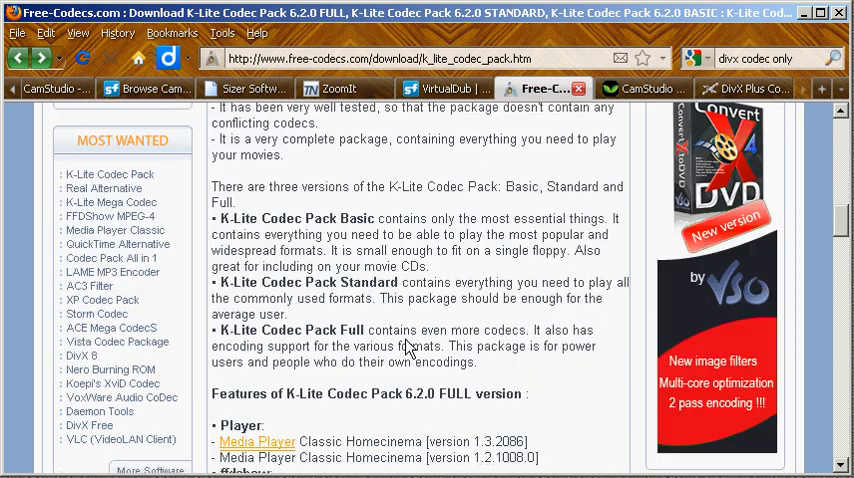
scroll(up, 3)
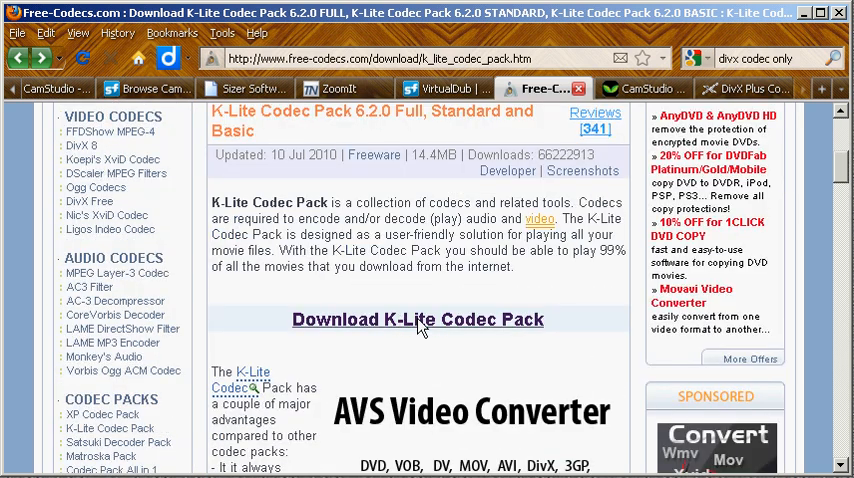
mouse_move(430, 330)
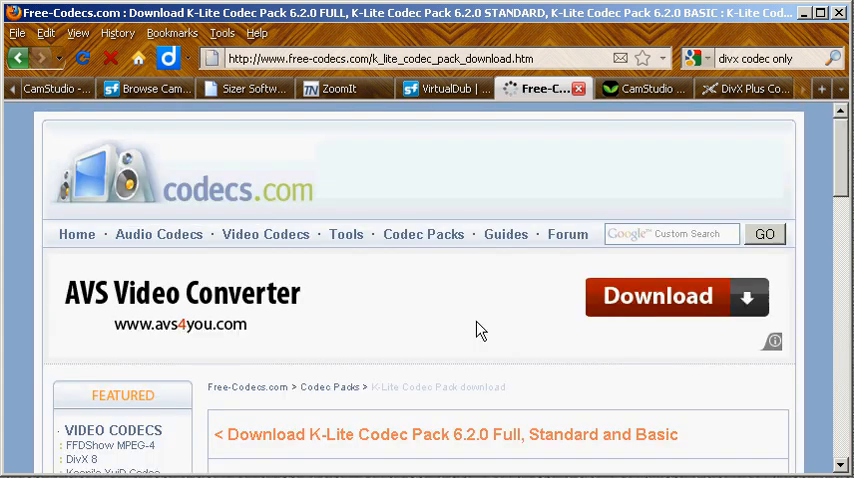
scroll(down, 3)
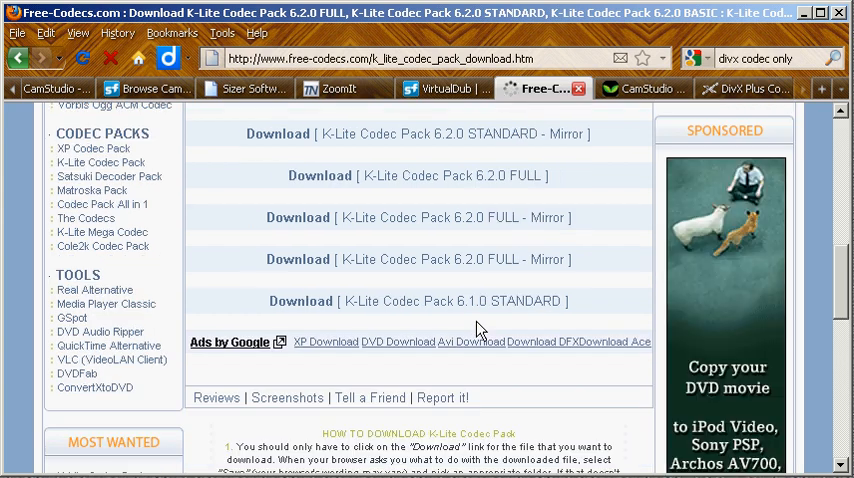
scroll(up, 3)
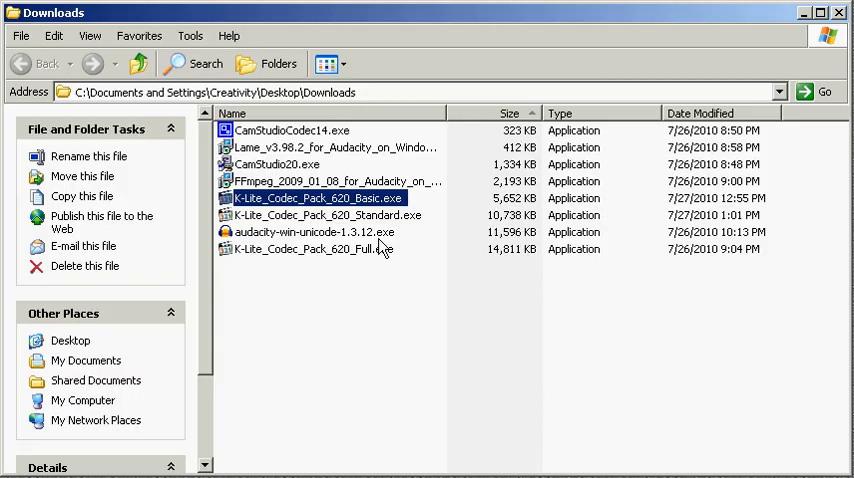
mouse_move(433, 246)
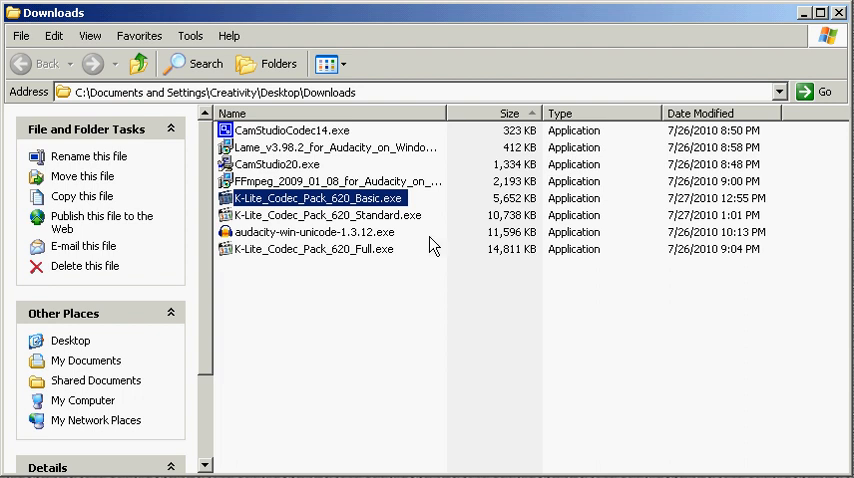
mouse_move(368, 221)
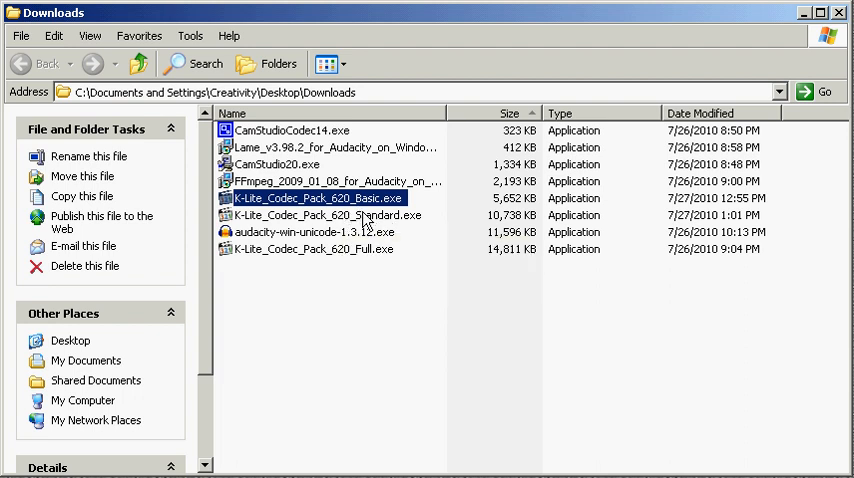
mouse_move(425, 224)
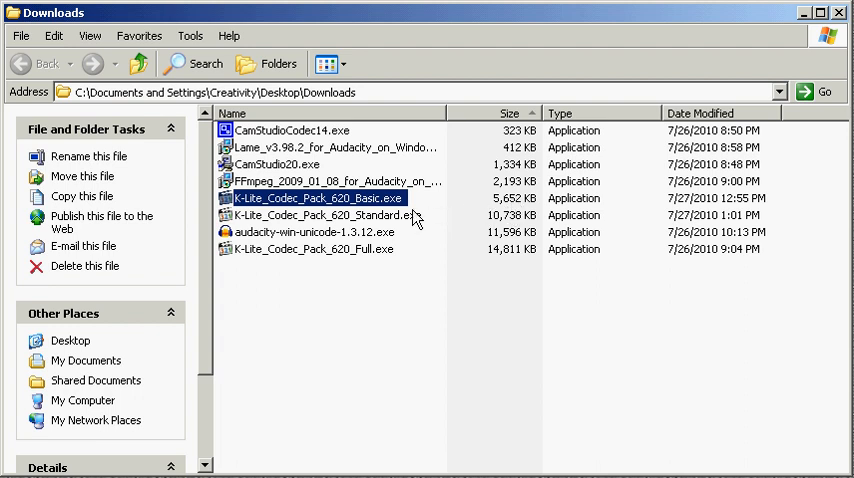
Step: Select the Standard, then the Full K-Lite 6.2.0 installer to view their file details
click(320, 215)
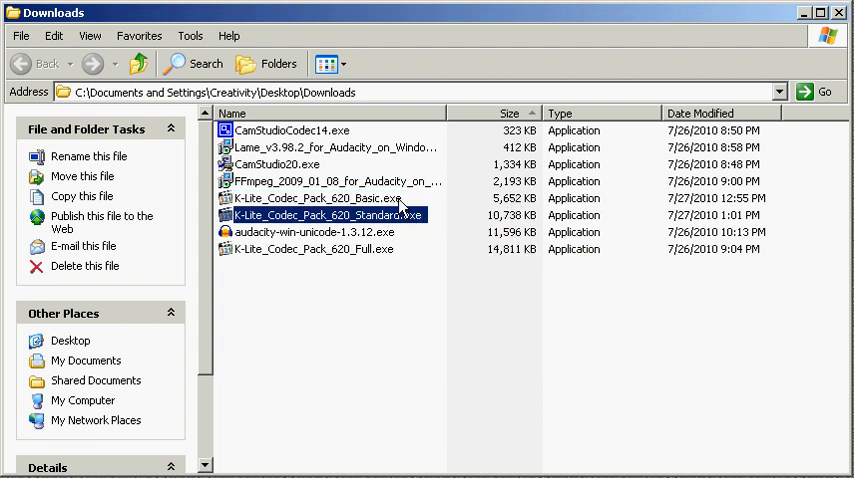
mouse_move(399, 215)
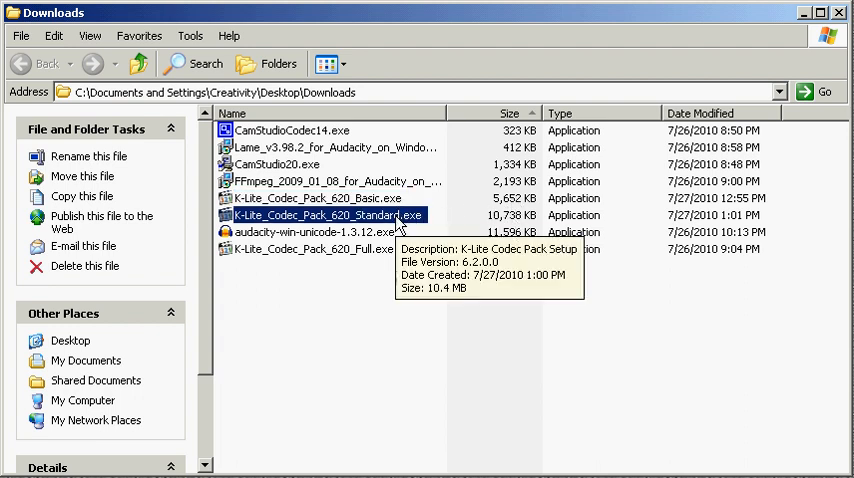
mouse_move(456, 222)
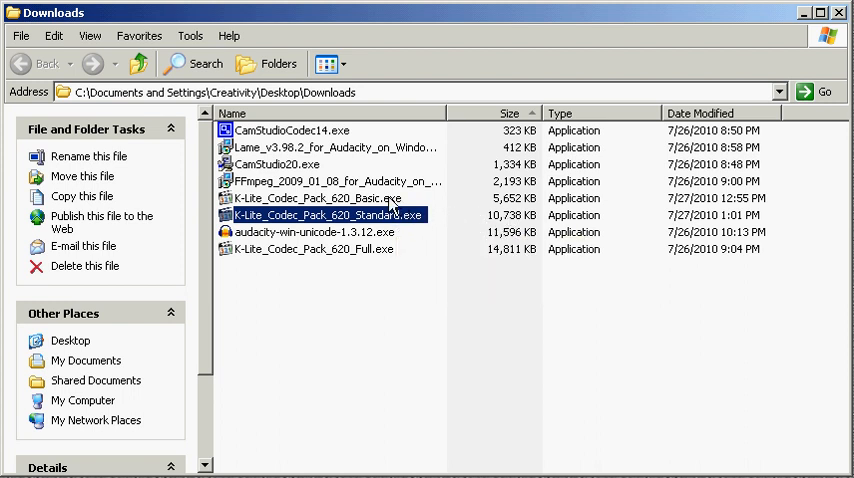
click(296, 198)
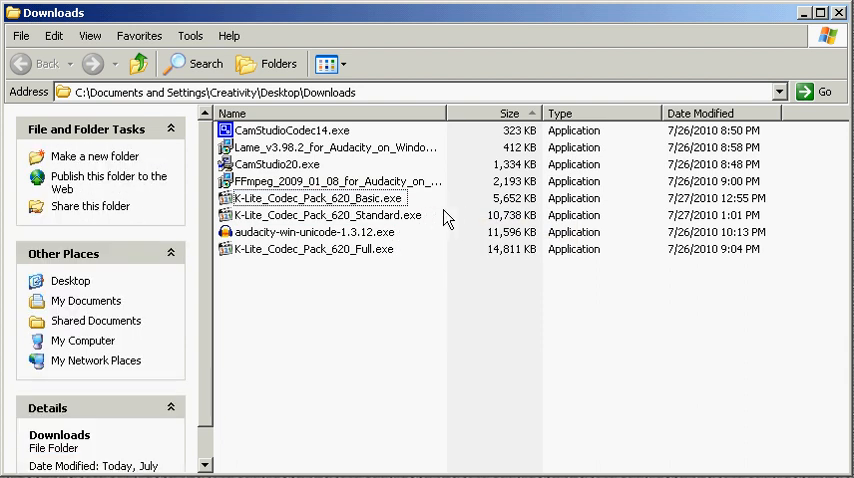
mouse_move(337, 249)
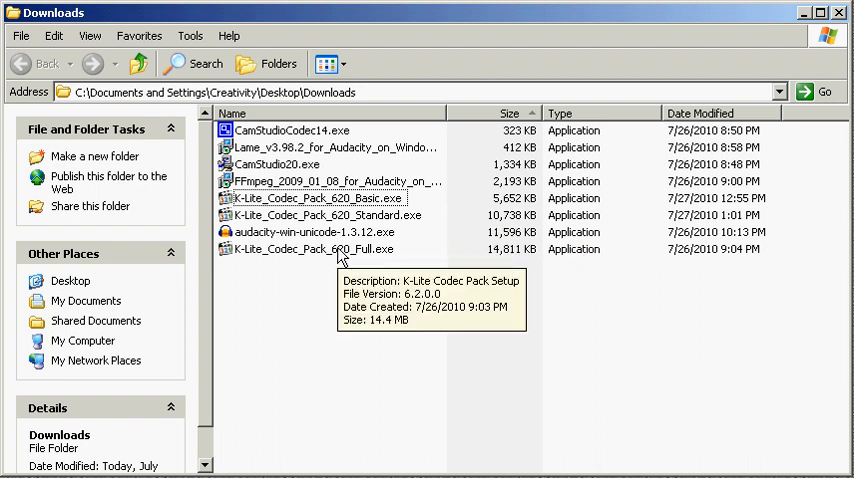
click(310, 249)
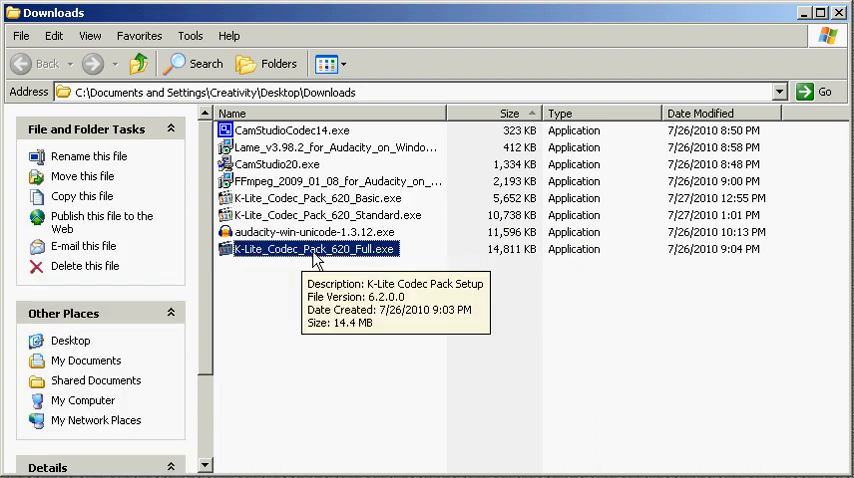
Step: Launch K-Lite_Codec_Pack_620_Full.exe, allowing it to run past the security warning
double_click(310, 249)
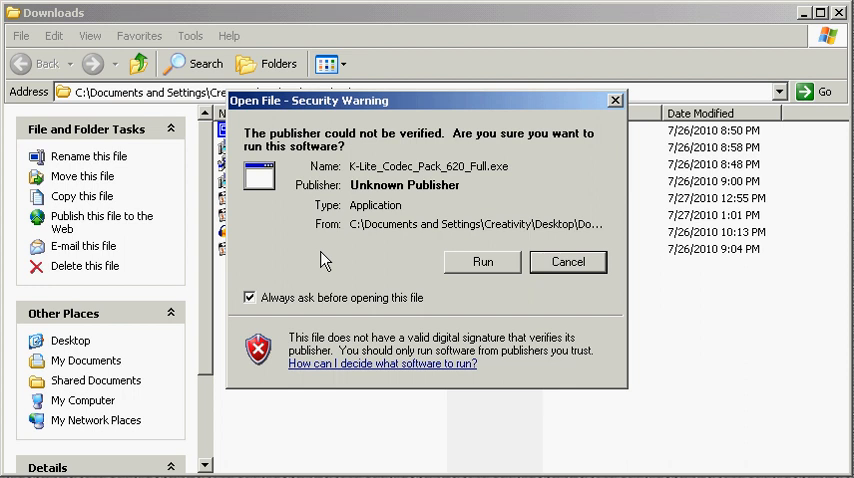
click(567, 262)
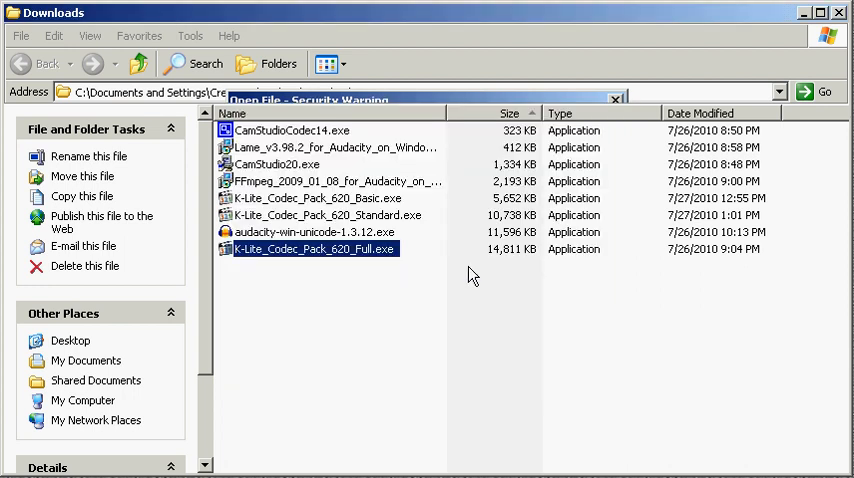
click(616, 99)
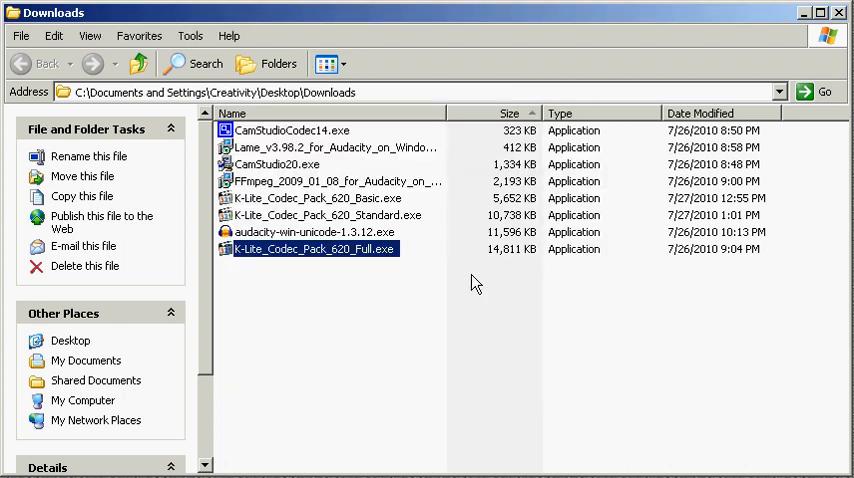
double_click(313, 249)
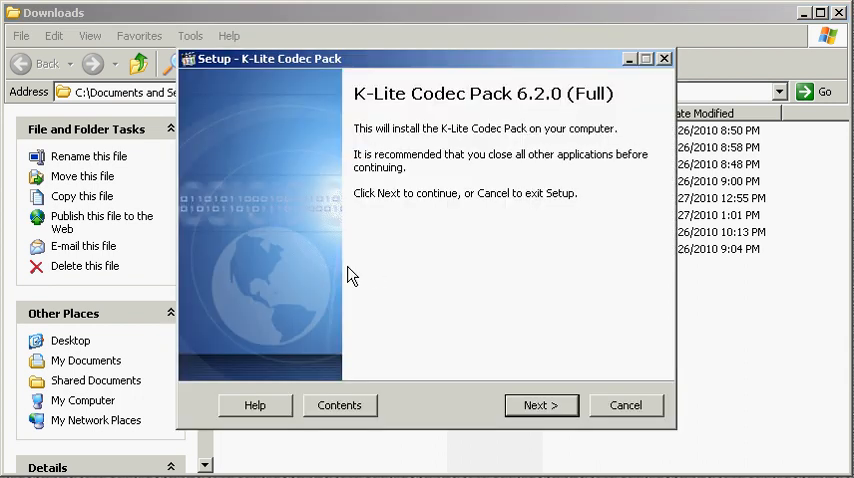
Step: Continue in Advanced install mode, keeping the default Program Files destination folder
click(540, 405)
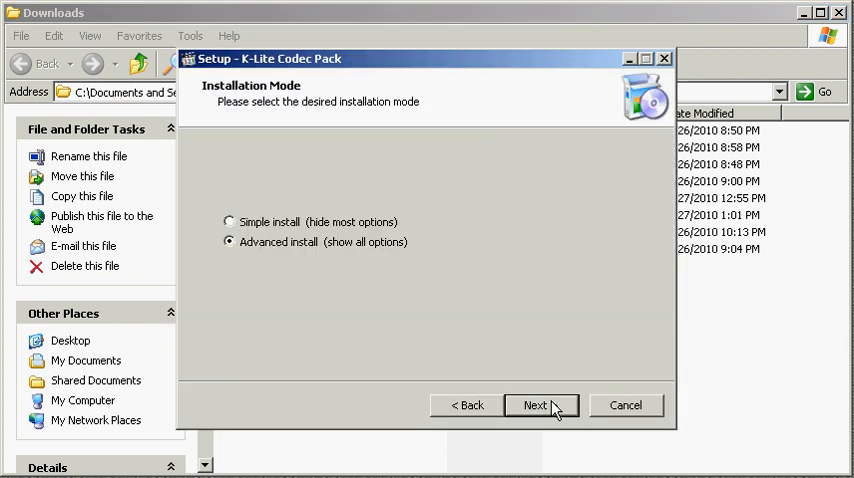
click(537, 405)
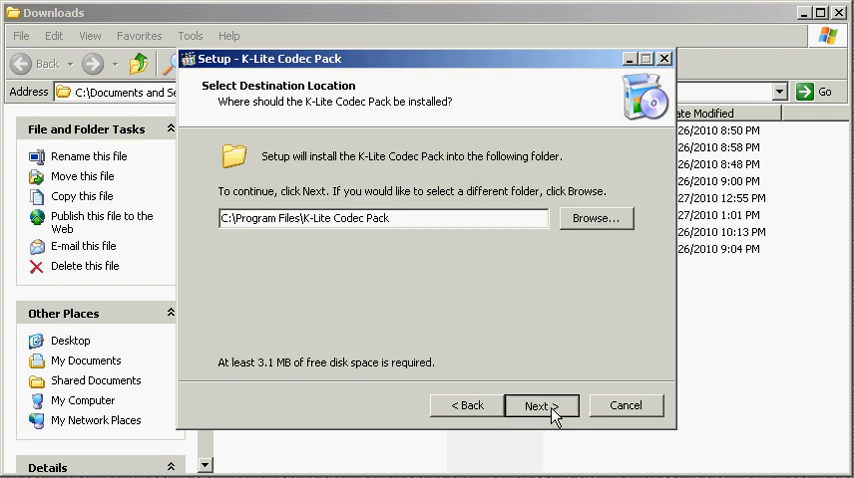
click(540, 405)
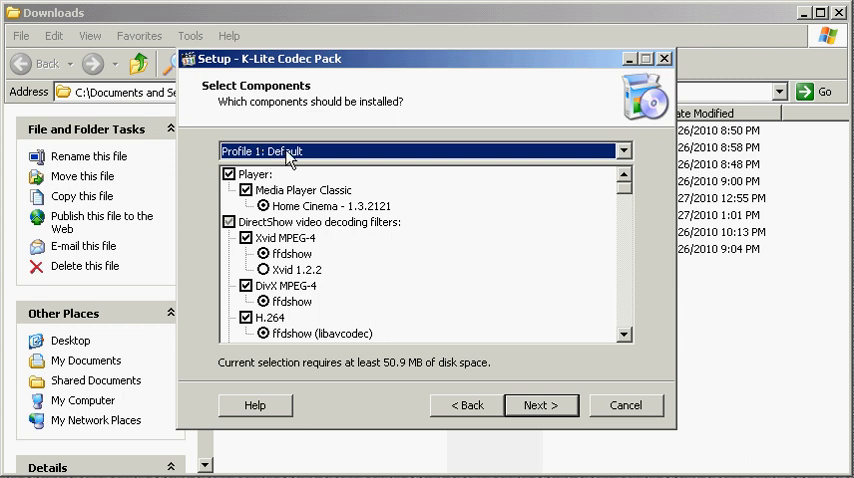
mouse_move(291, 197)
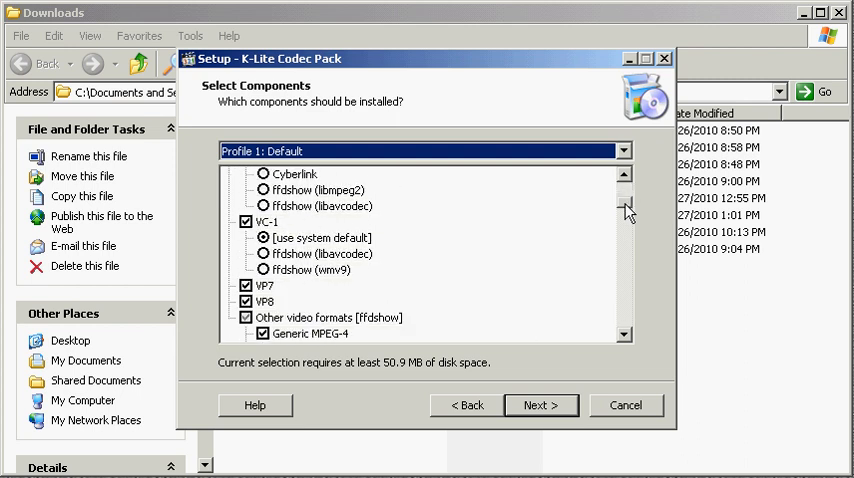
Step: Tick RealVideo 1,2,3,4 to switch to Custom Selection, then clear further components
scroll(down, 3)
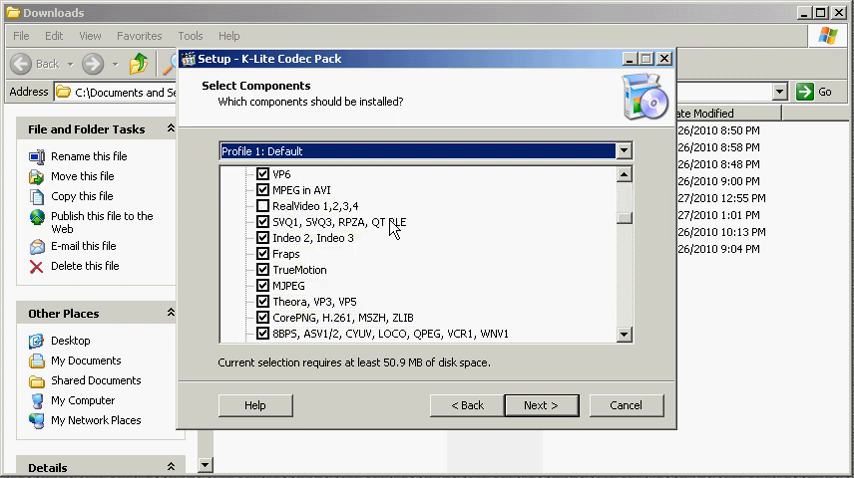
click(262, 206)
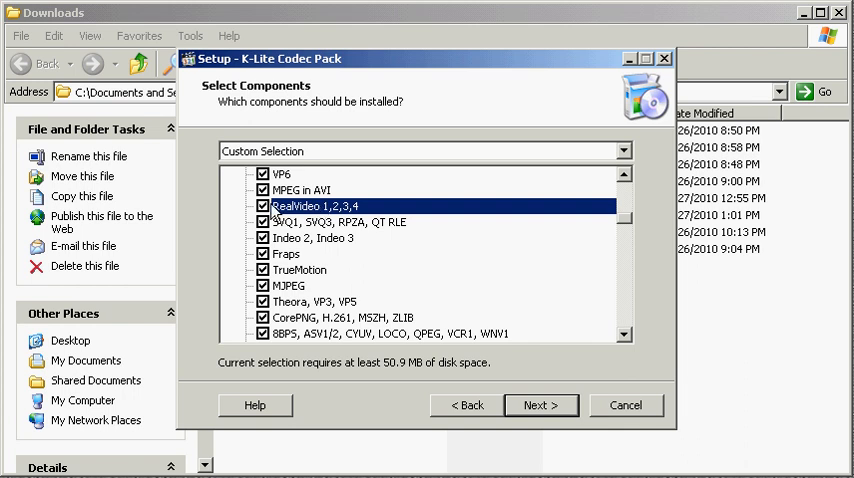
mouse_move(360, 210)
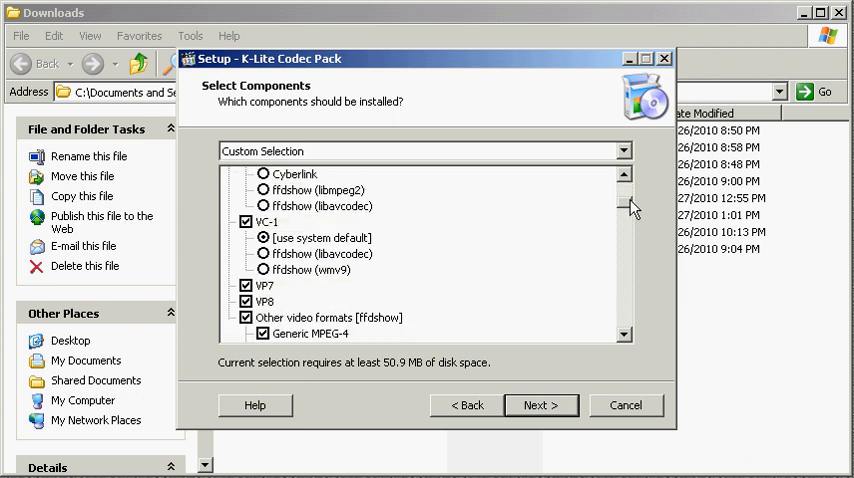
scroll(down, 3)
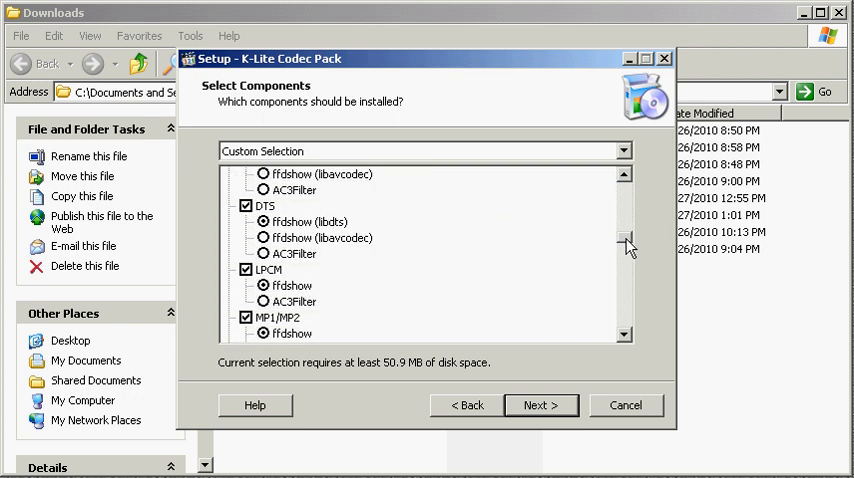
scroll(down, 3)
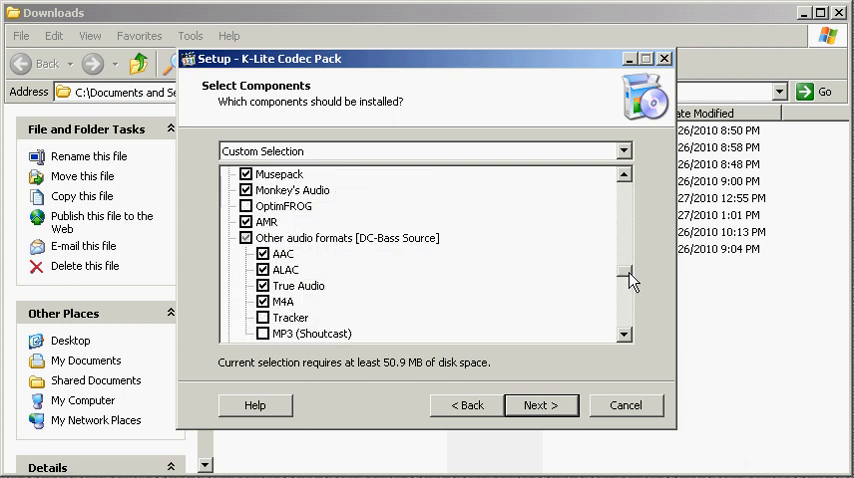
scroll(down, 3)
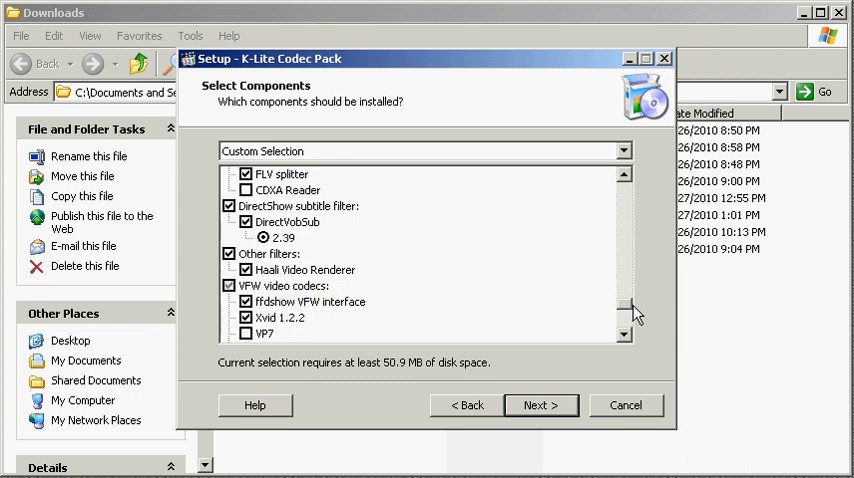
scroll(down, 3)
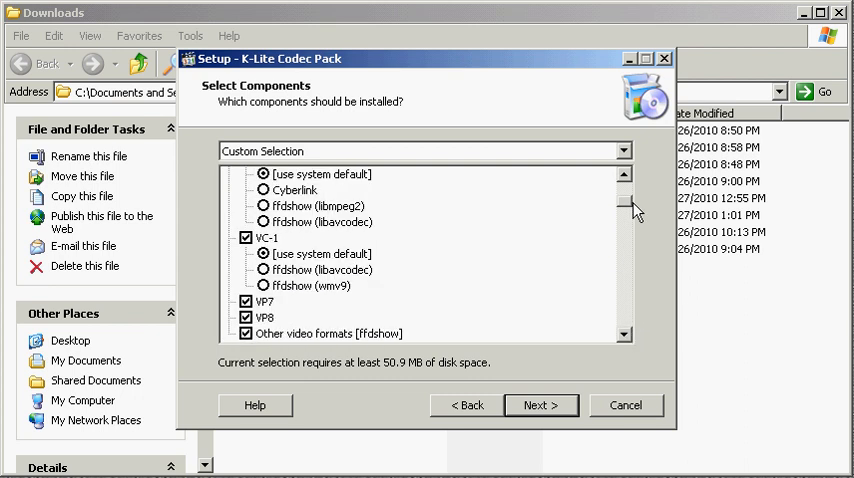
click(624, 151)
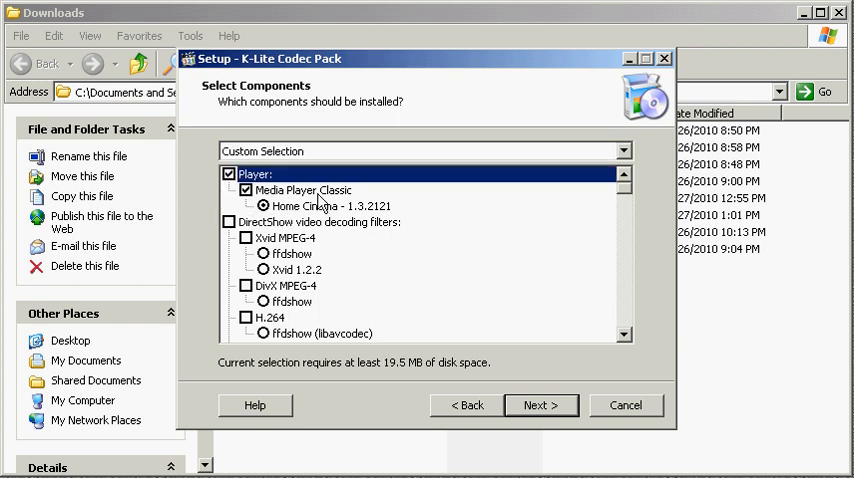
mouse_move(395, 210)
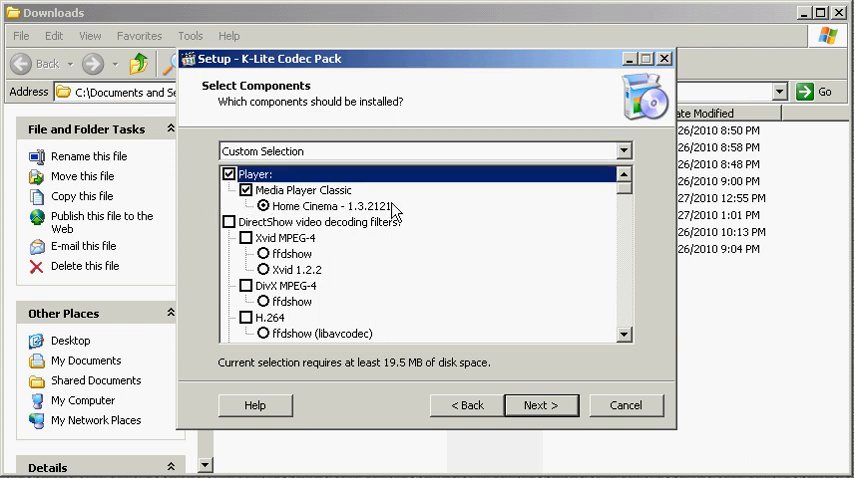
mouse_move(533, 253)
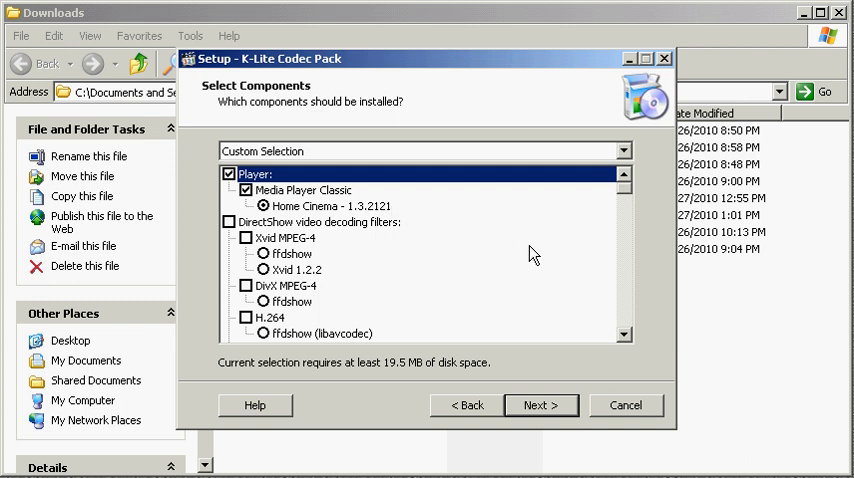
mouse_move(250, 248)
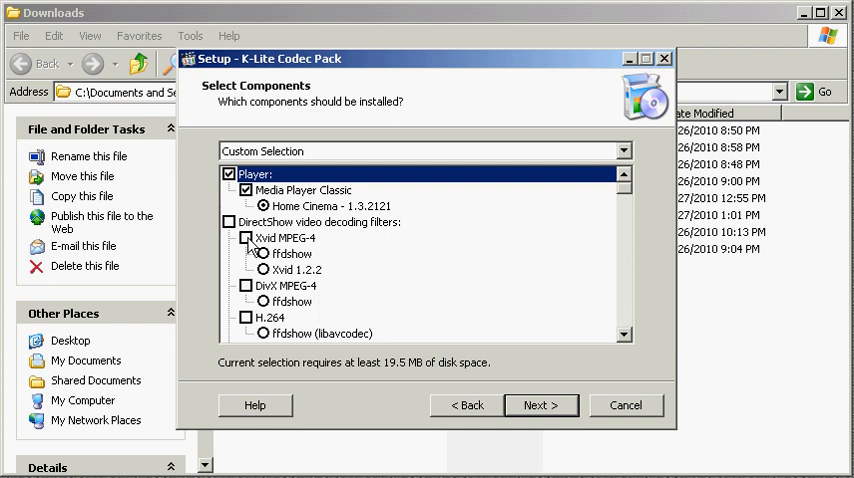
Step: Toggle Xvid MPEG-4, leaving DirectShow video decoding filters cleared and Media Player Classic kept
click(246, 238)
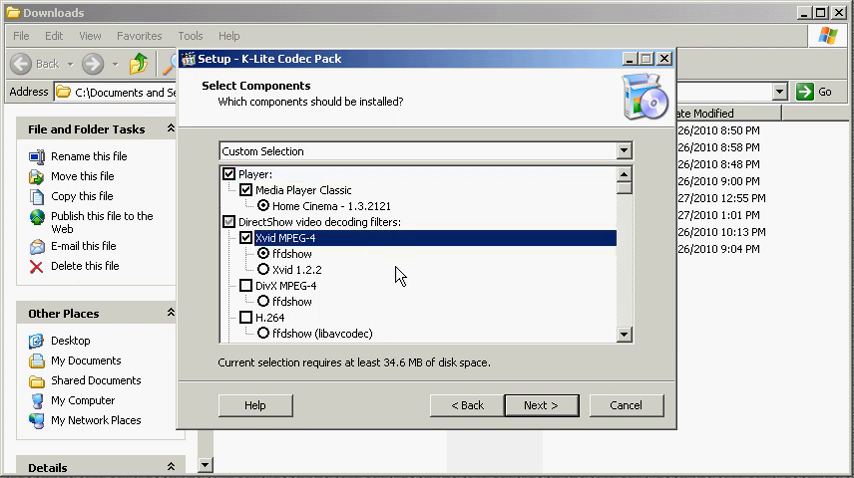
mouse_move(365, 290)
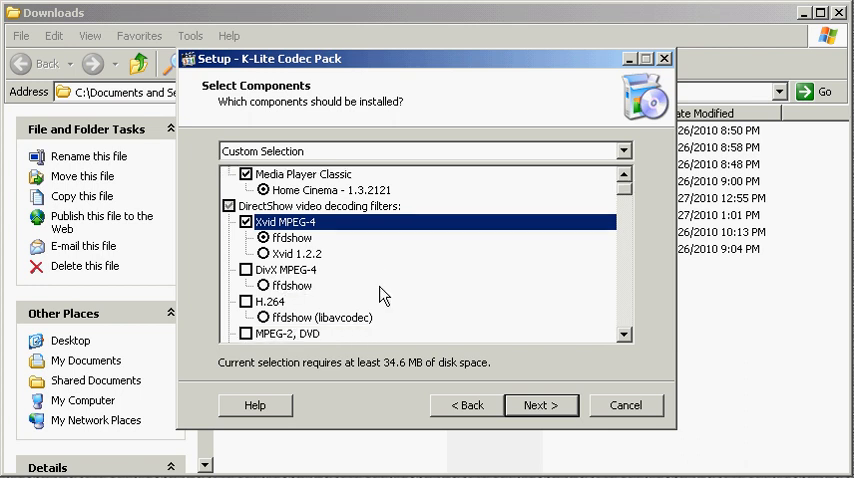
scroll(down, 3)
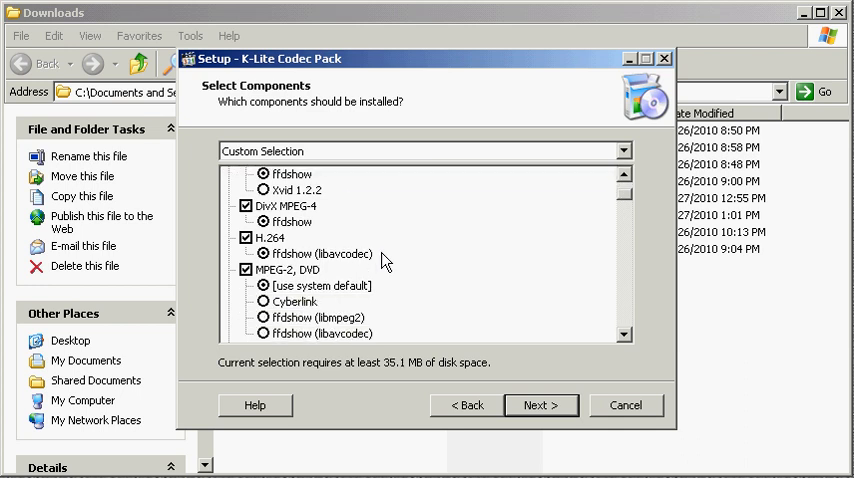
scroll(down, 3)
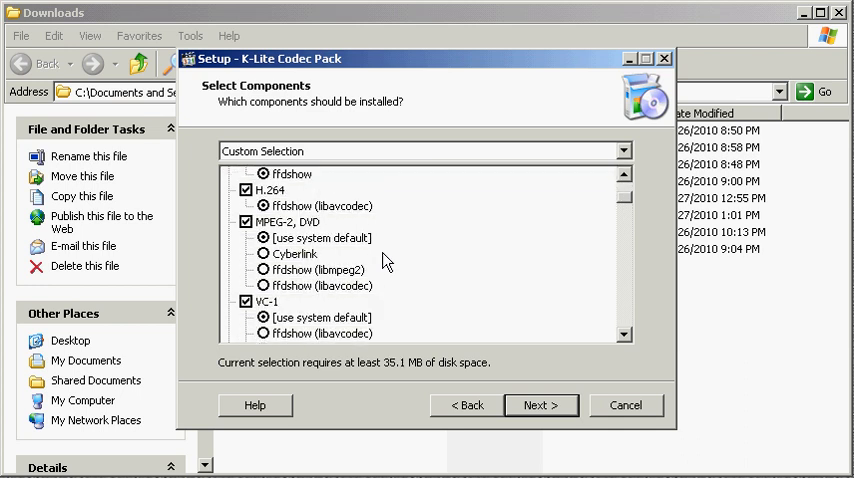
scroll(up, 3)
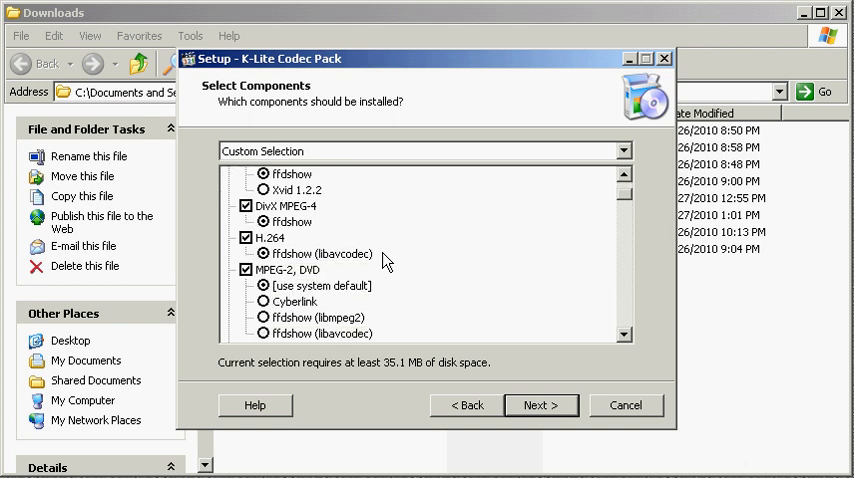
scroll(down, 3)
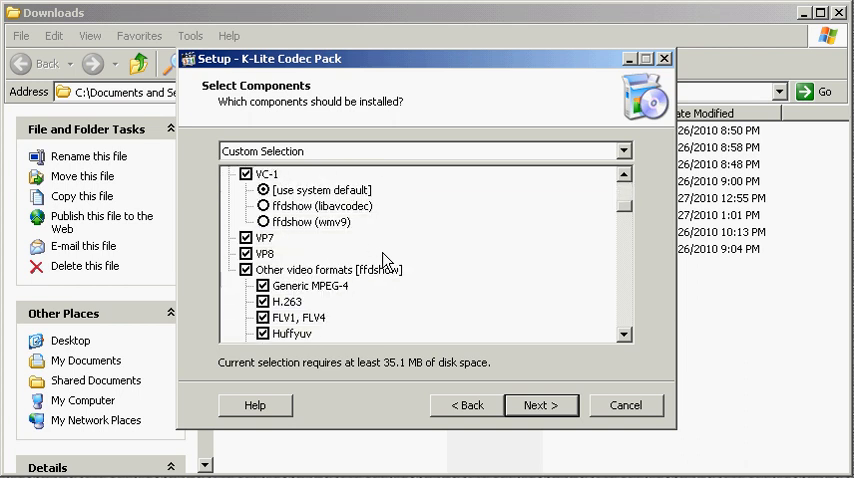
scroll(up, 3)
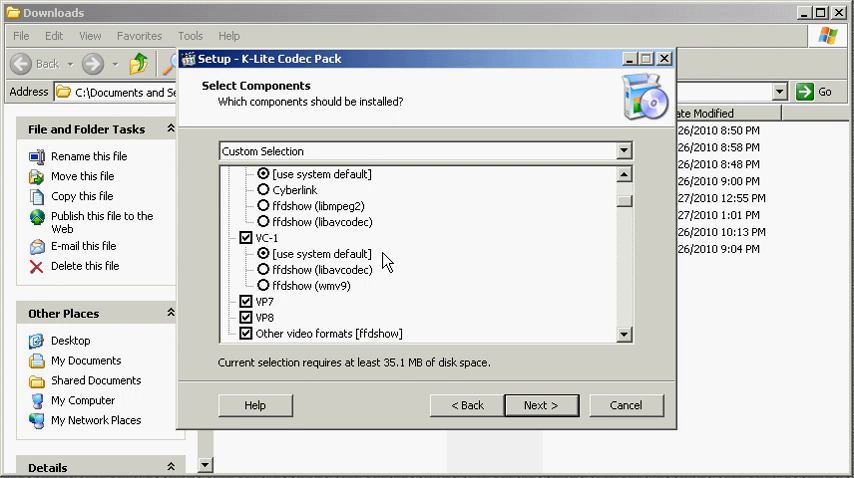
scroll(up, 3)
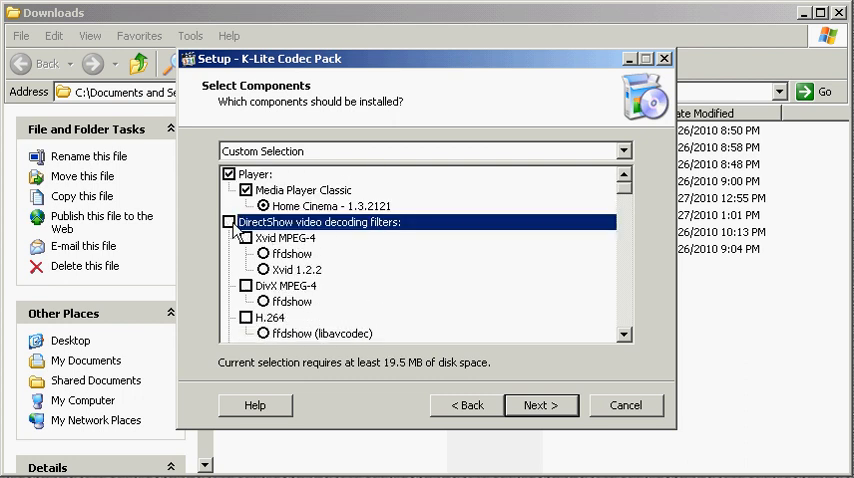
scroll(down, 3)
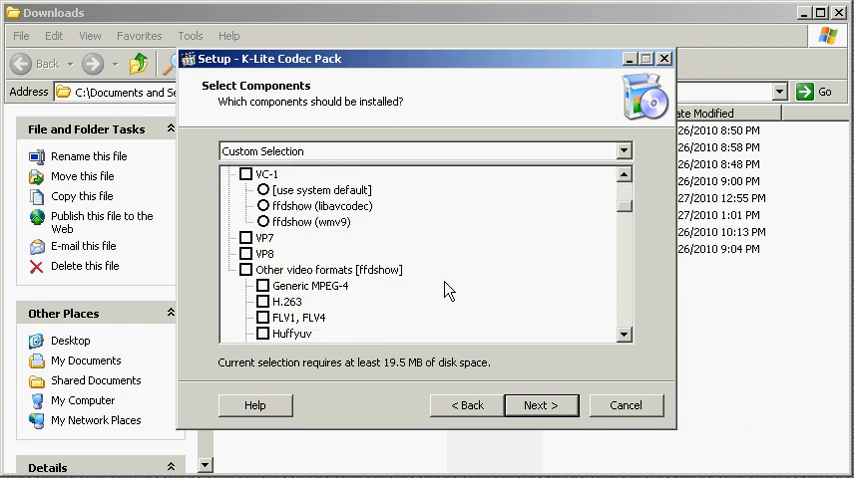
scroll(down, 3)
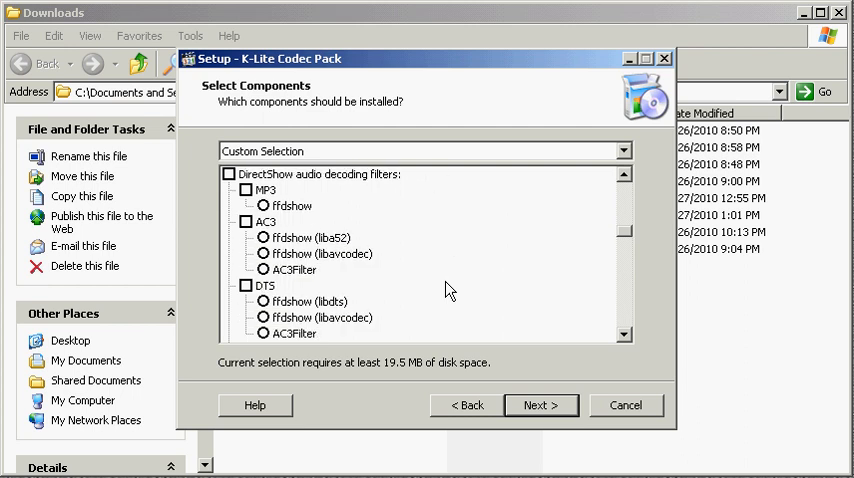
scroll(down, 3)
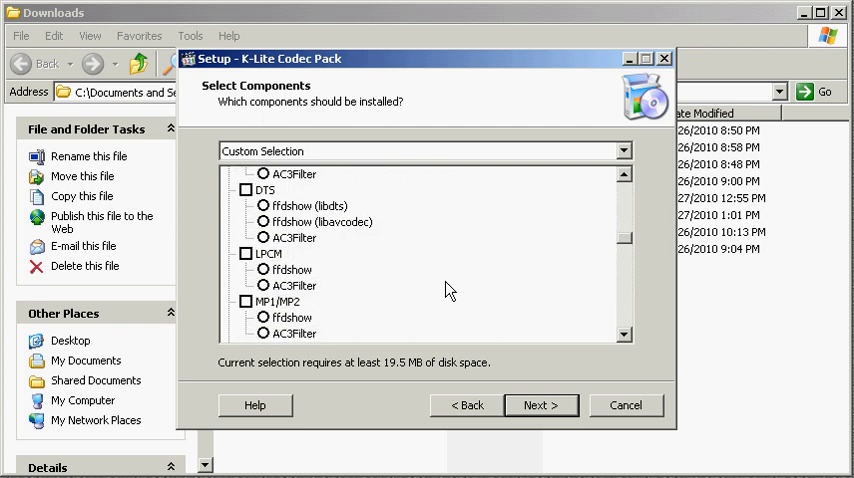
scroll(down, 3)
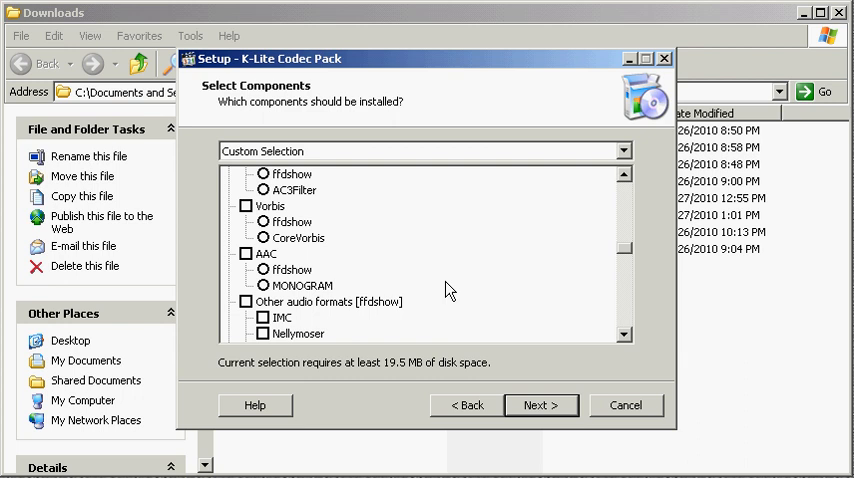
scroll(down, 3)
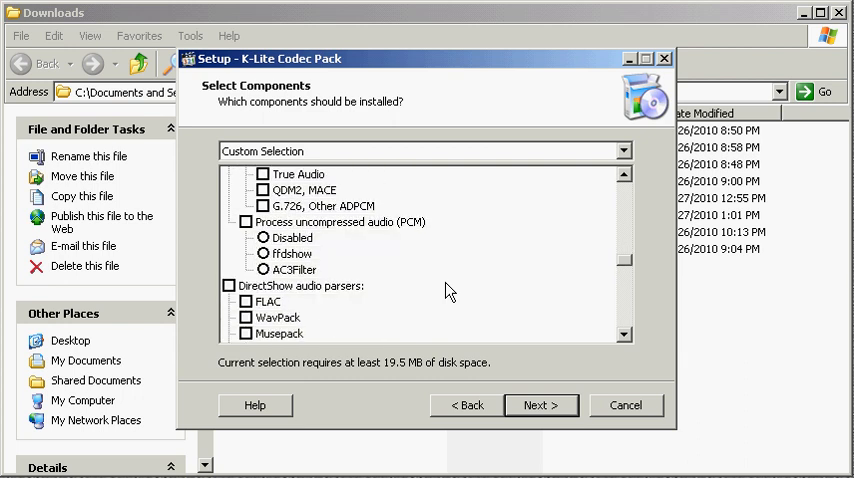
scroll(up, 3)
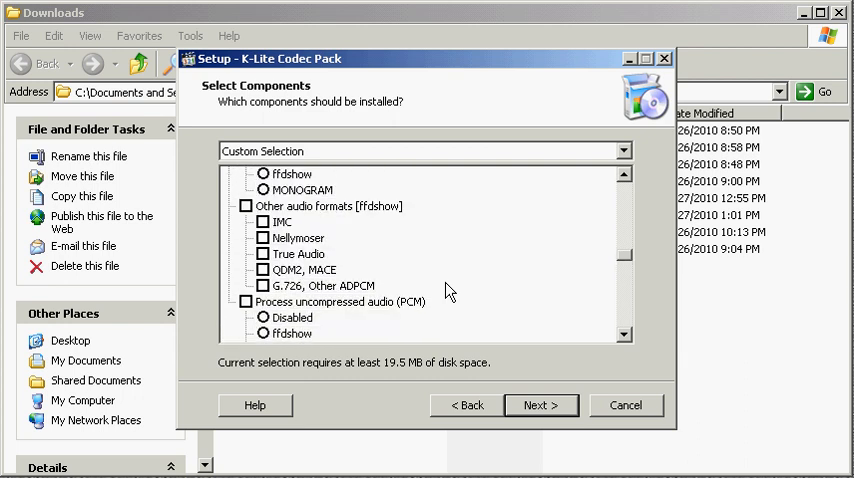
scroll(down, 3)
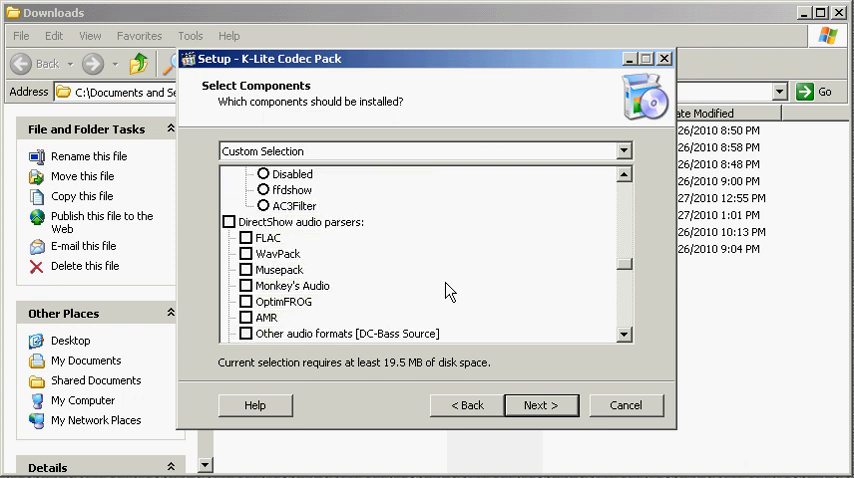
scroll(down, 3)
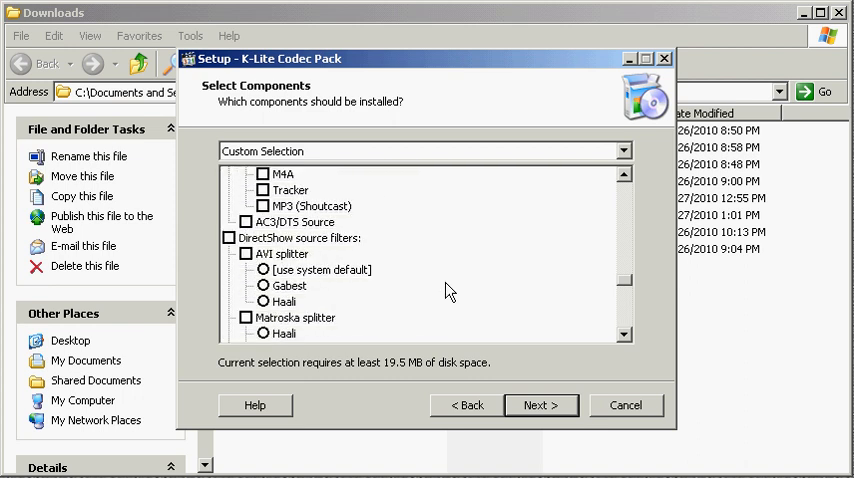
scroll(down, 3)
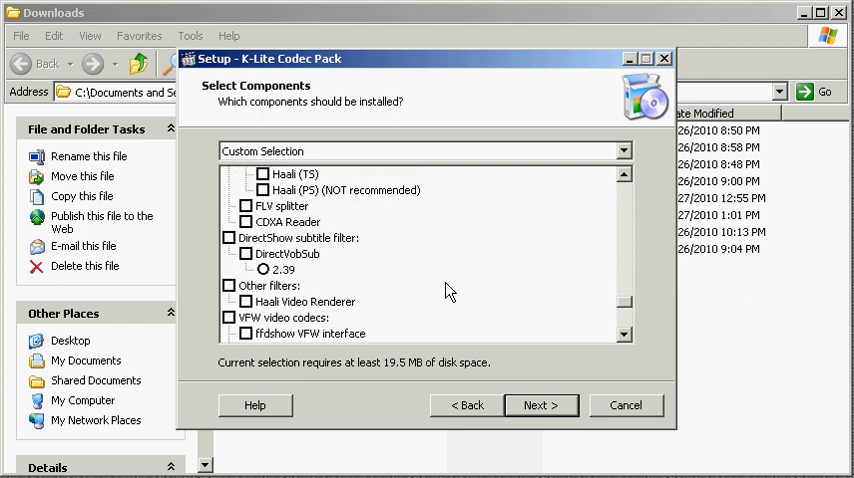
scroll(down, 3)
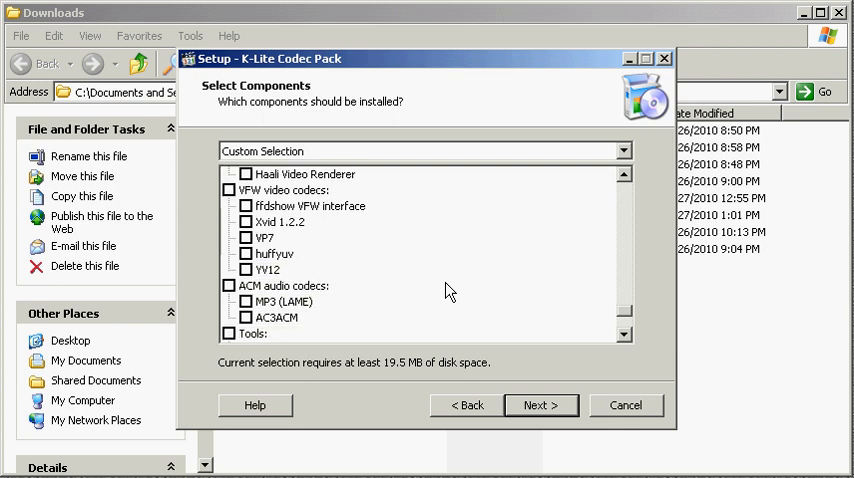
scroll(down, 3)
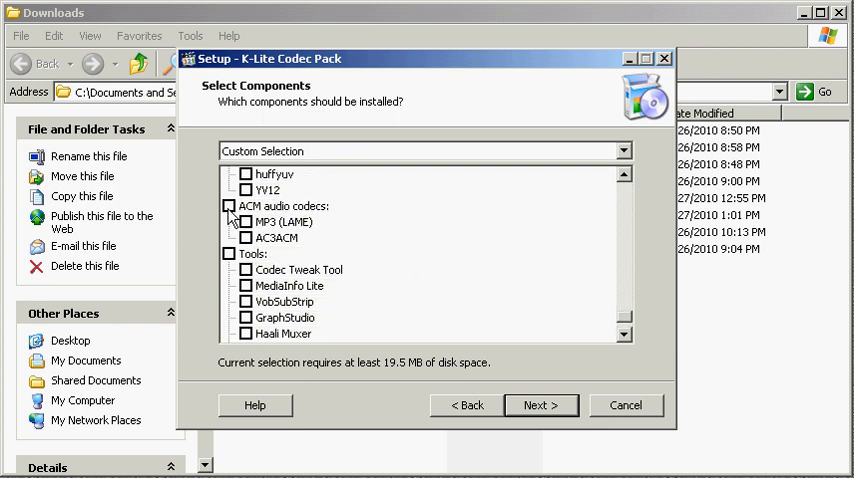
Step: Tick ACM audio codecs (with MP3 LAME) and all VFW video codecs, reaching 37.4 MB
click(229, 206)
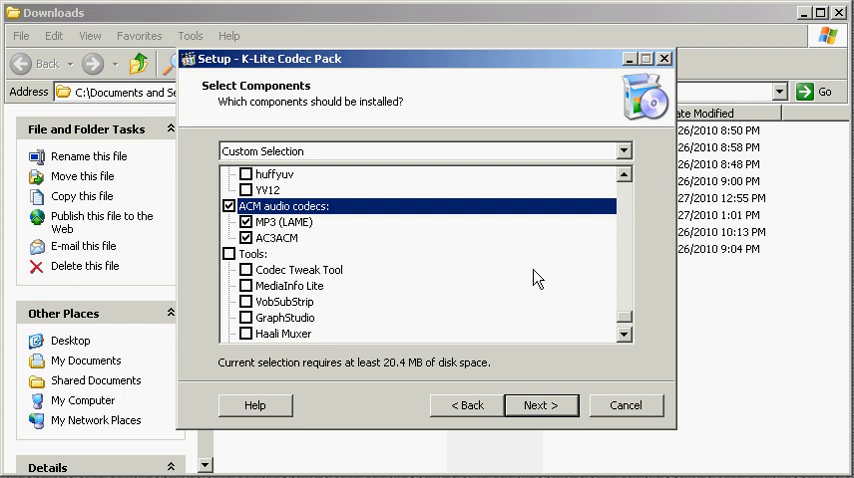
mouse_move(627, 328)
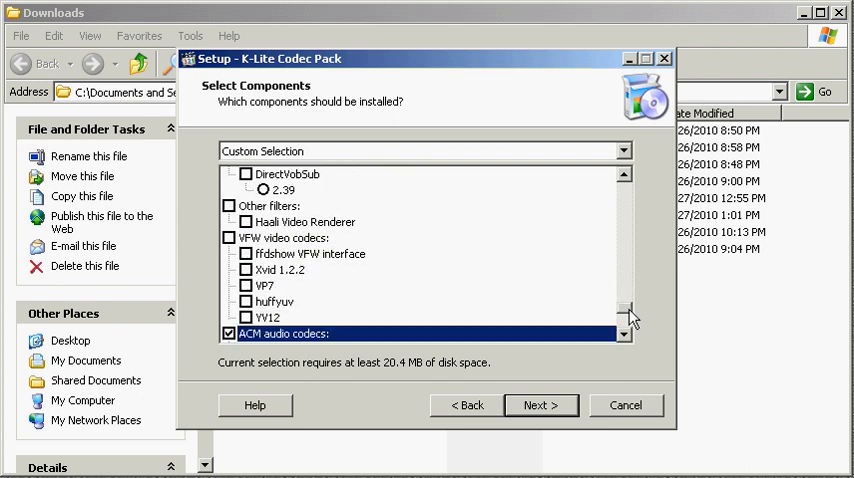
click(230, 237)
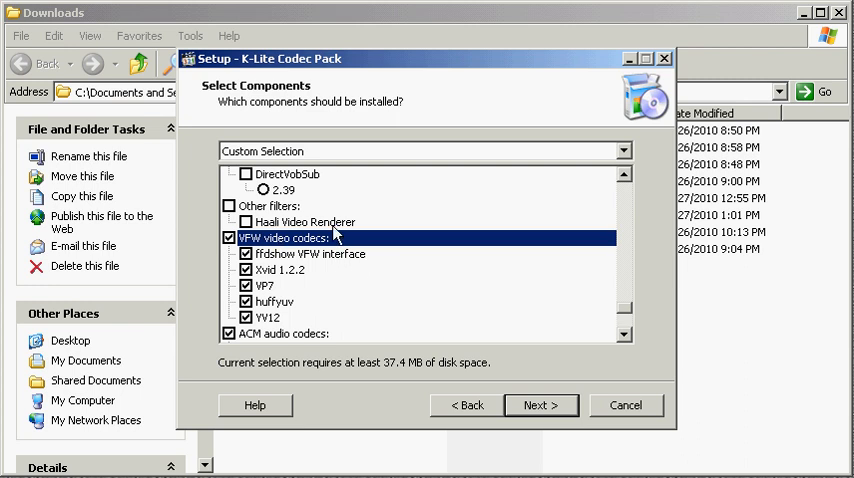
scroll(down, 3)
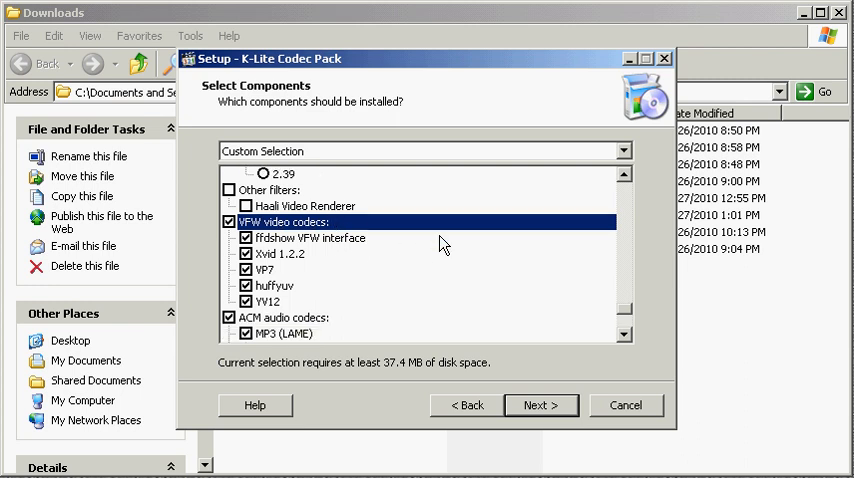
scroll(down, 3)
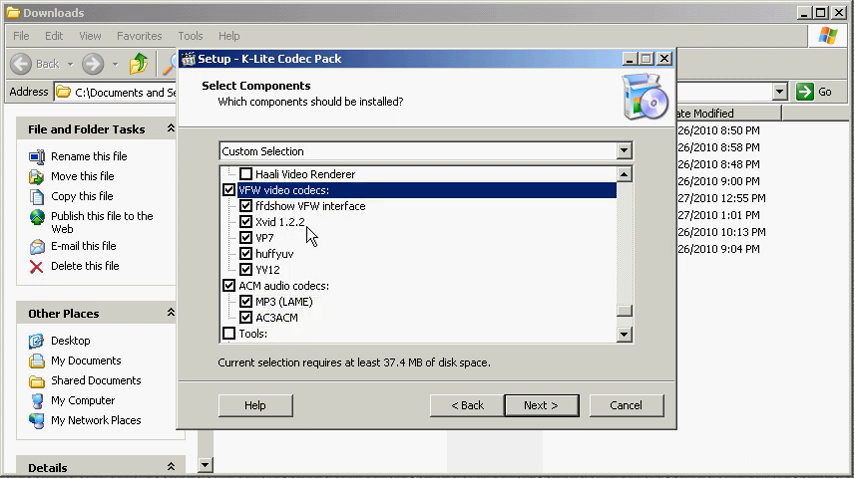
scroll(down, 3)
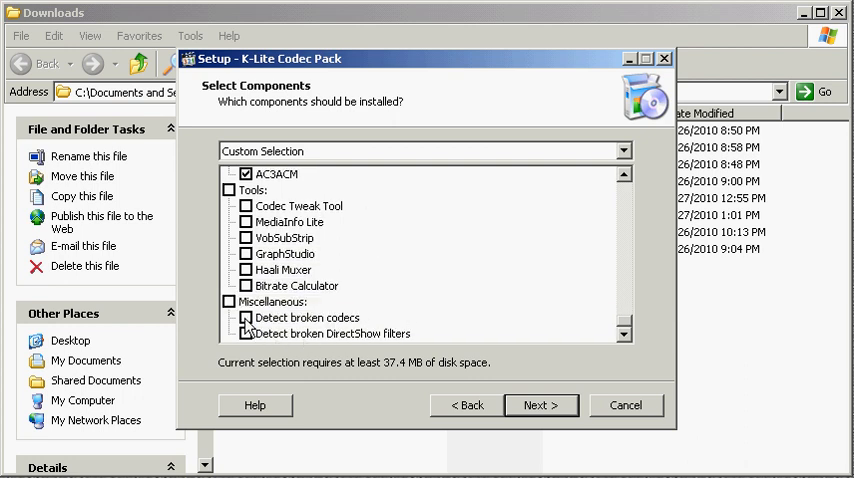
click(246, 333)
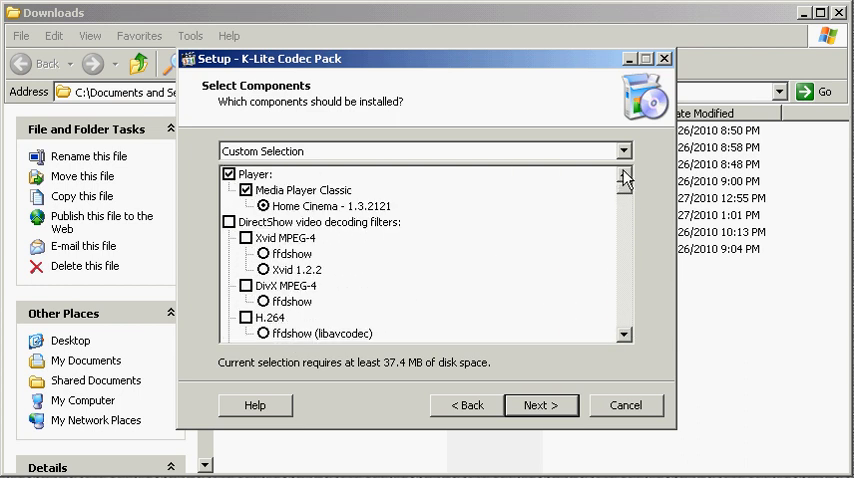
mouse_move(631, 195)
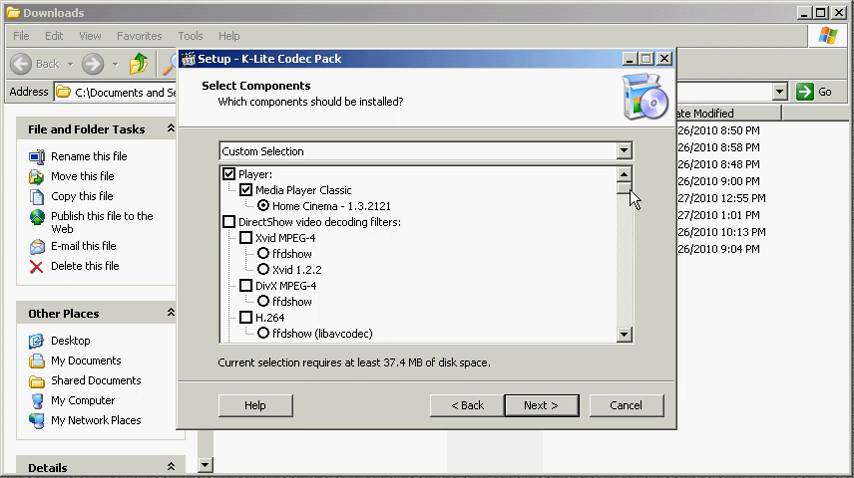
Step: Review the chosen components and continue to the Start Menu folder page
scroll(down, 3)
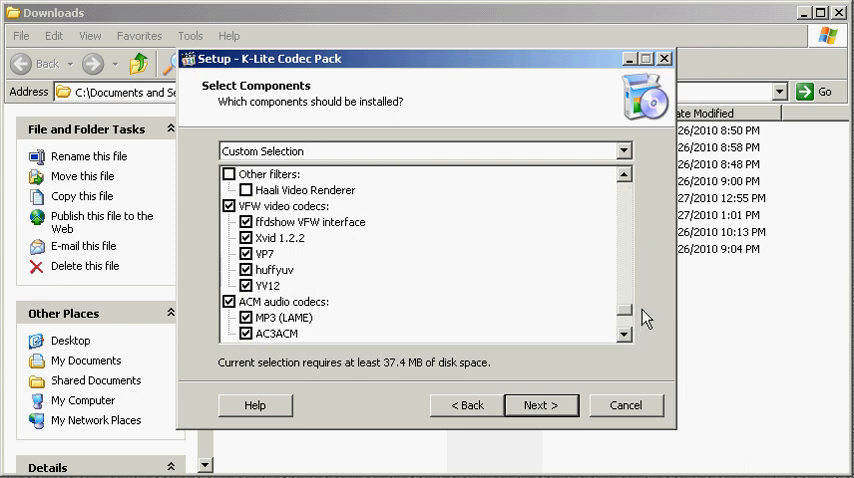
mouse_move(315, 218)
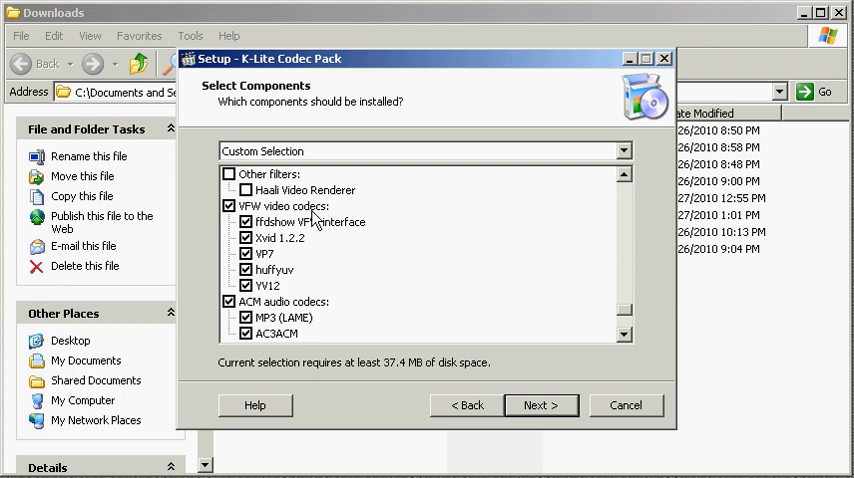
mouse_move(332, 233)
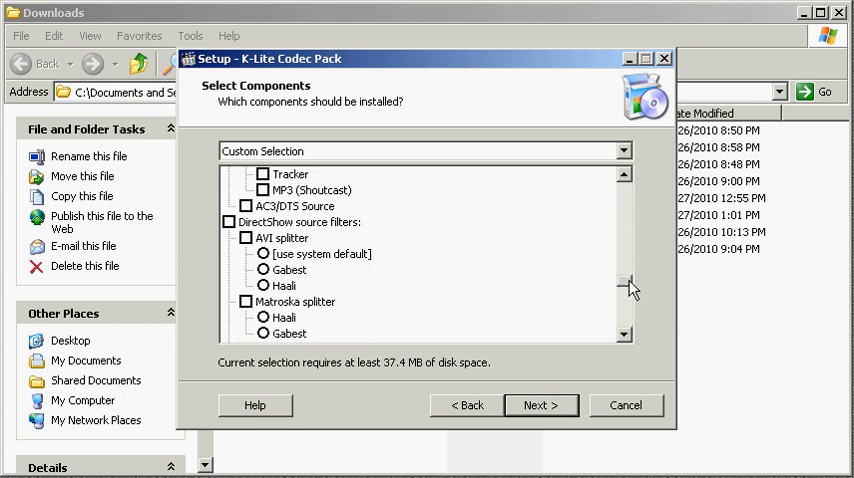
scroll(down, 3)
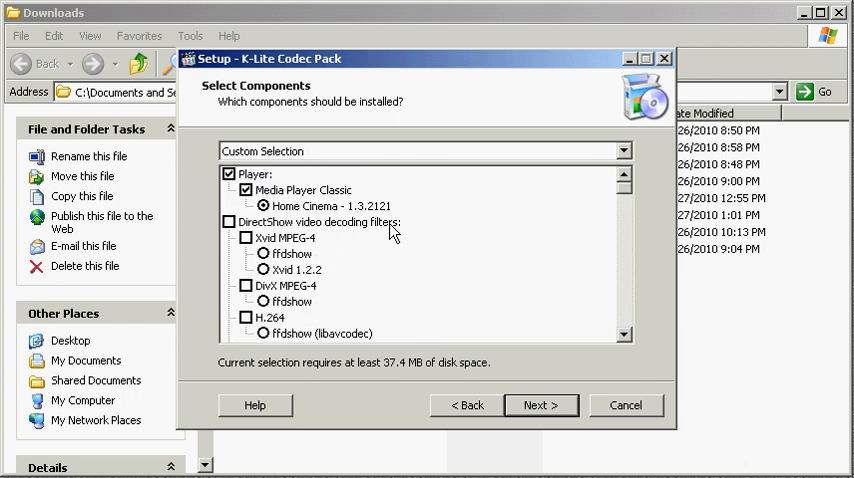
mouse_move(600, 224)
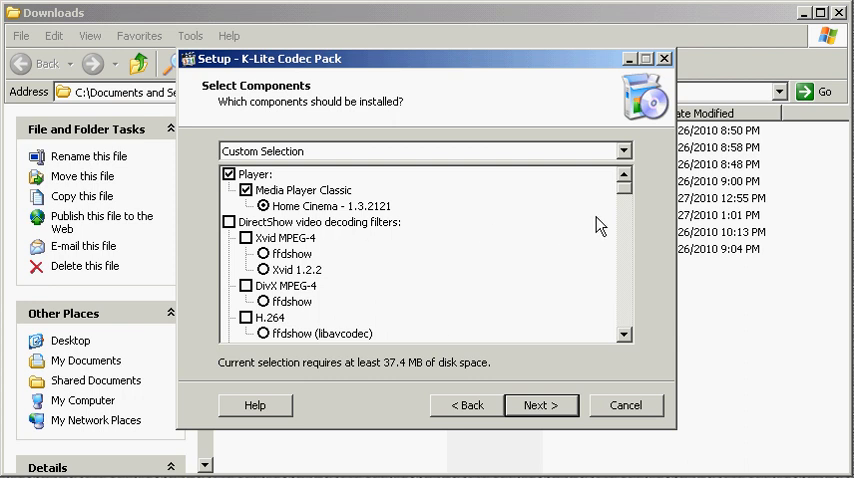
click(540, 405)
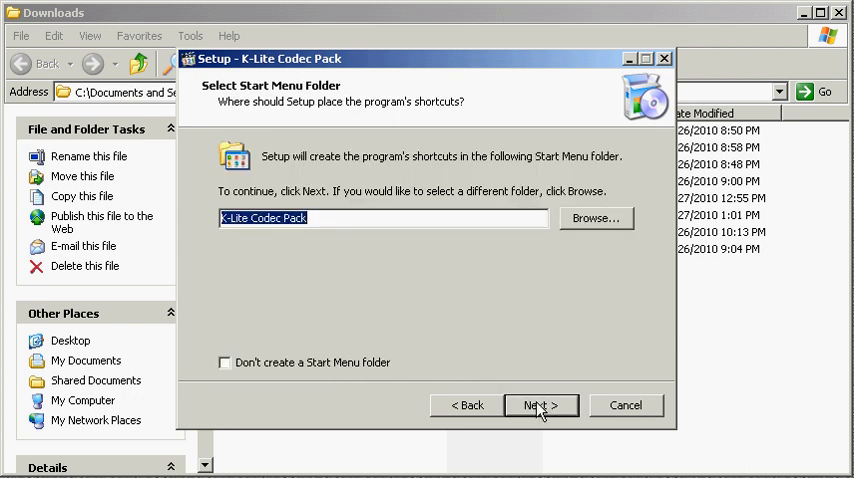
Step: Keep the 'K-Lite Codec Pack' folder, add QuickLaunch, create a restore point, skip the website
click(539, 405)
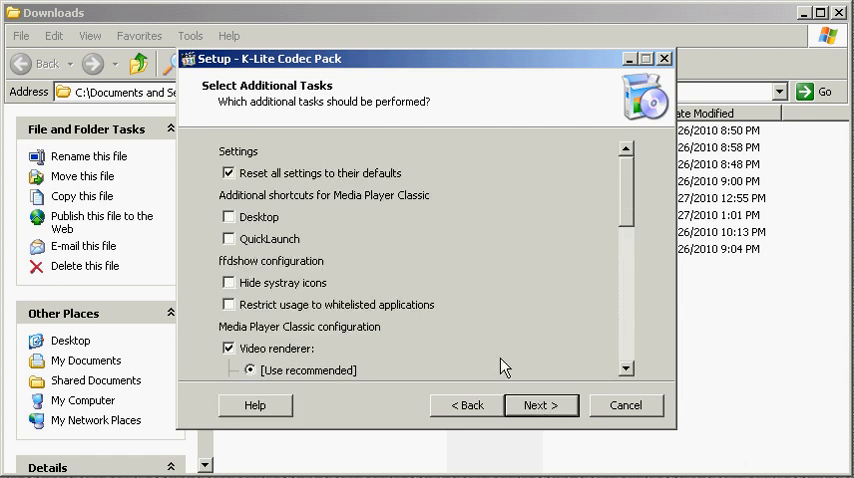
mouse_move(235, 244)
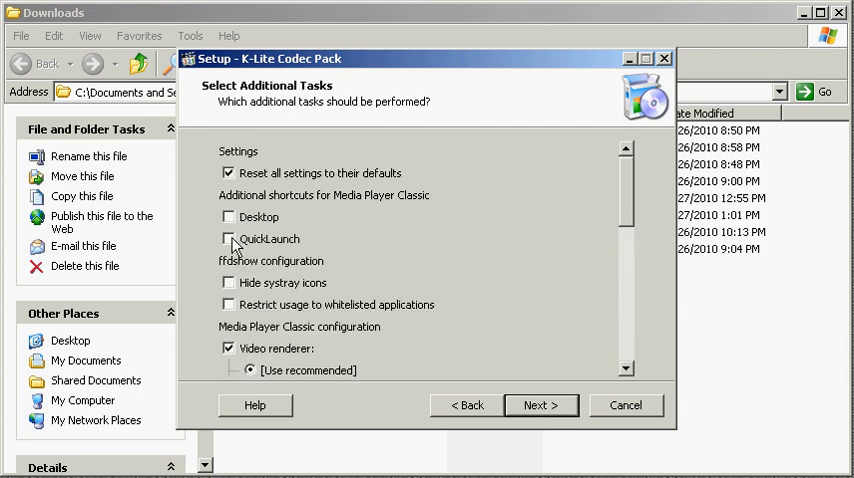
click(228, 238)
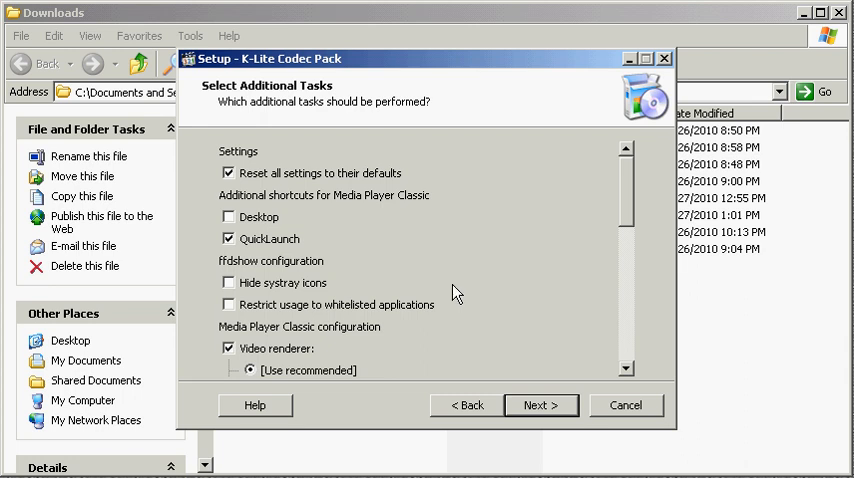
mouse_move(628, 222)
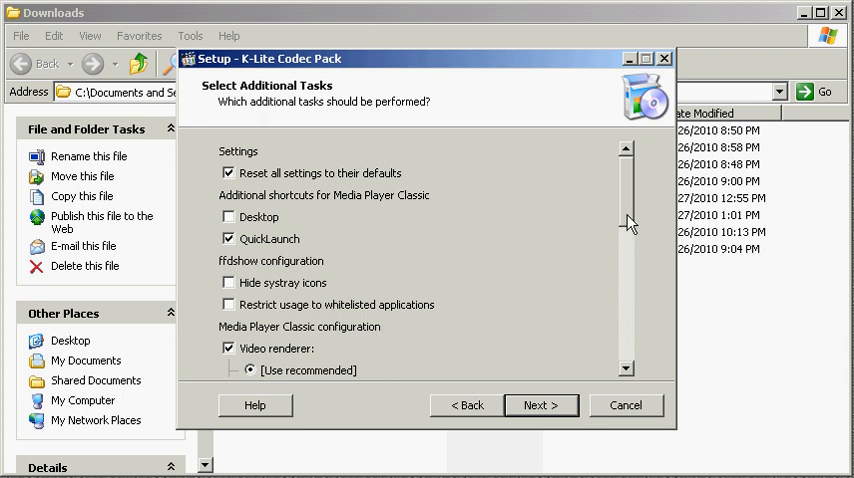
scroll(down, 3)
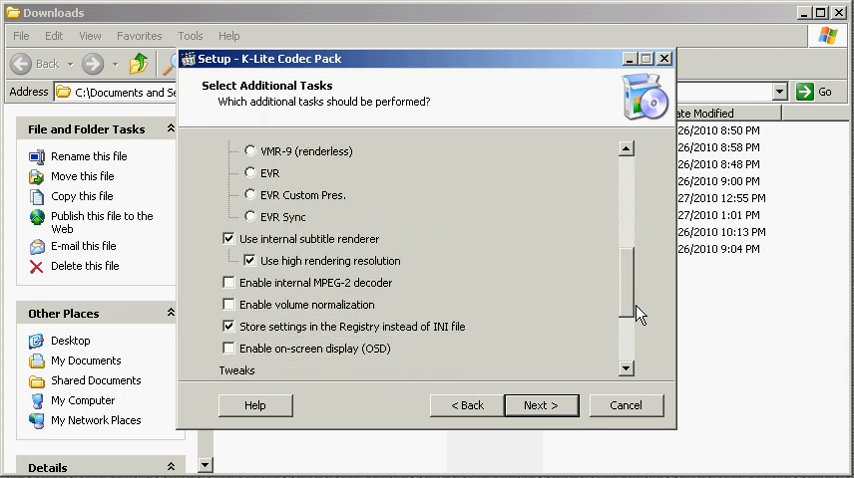
scroll(down, 3)
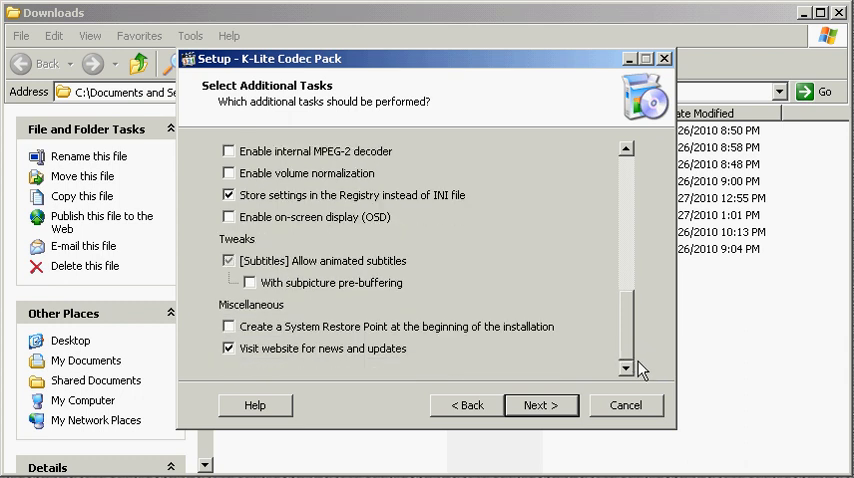
click(228, 348)
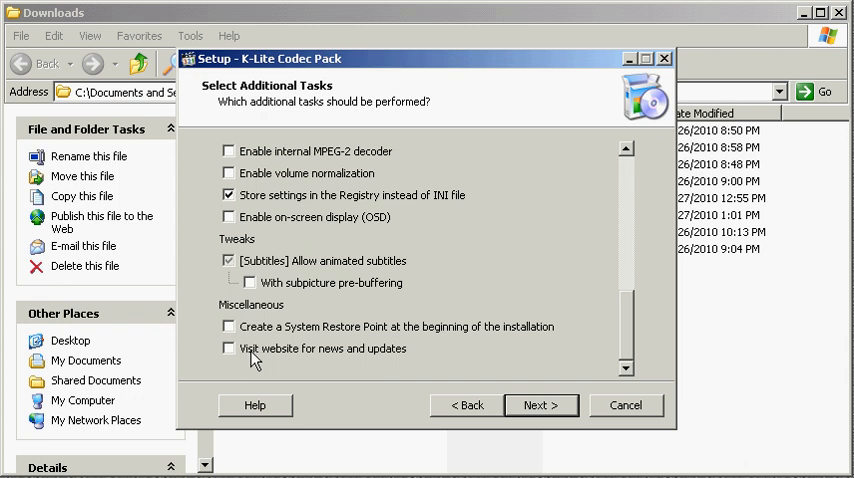
mouse_move(376, 358)
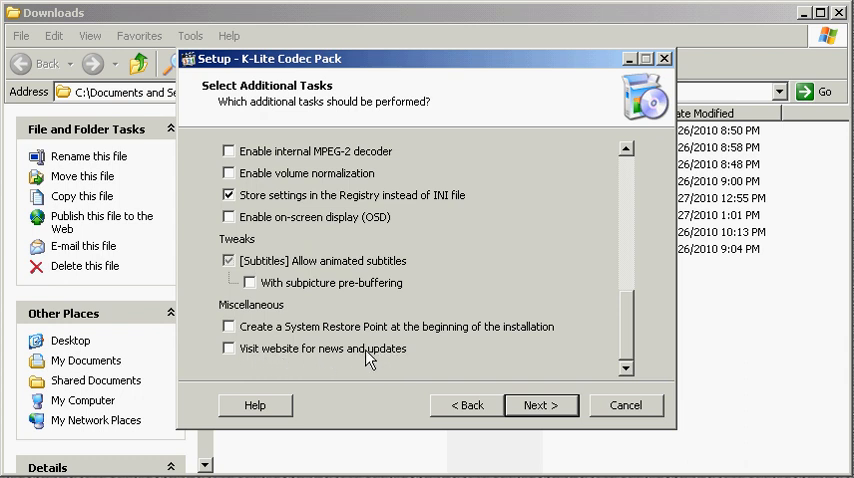
click(228, 327)
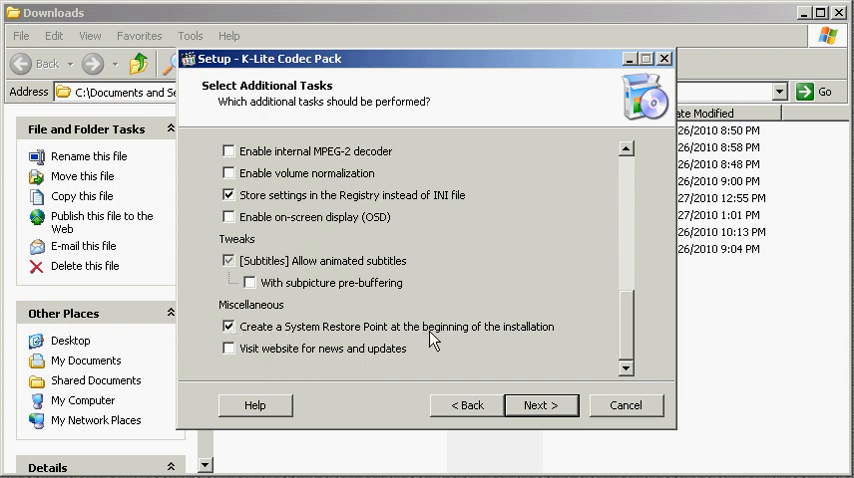
mouse_move(543, 337)
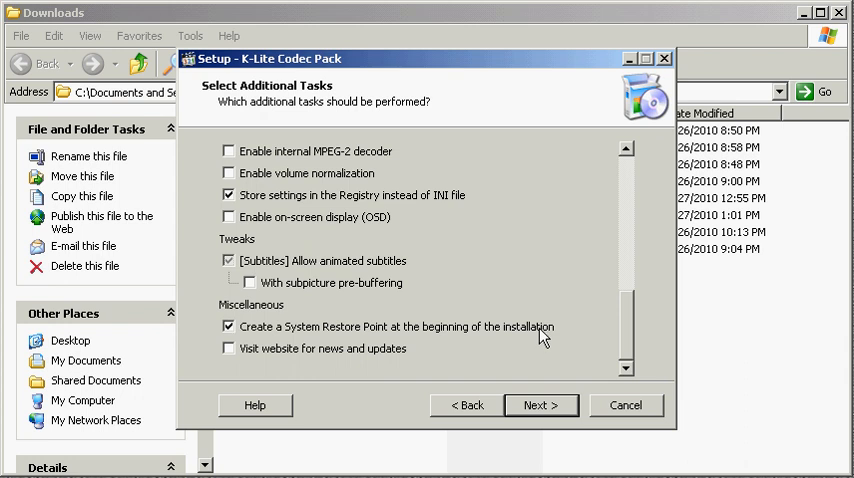
mouse_move(573, 335)
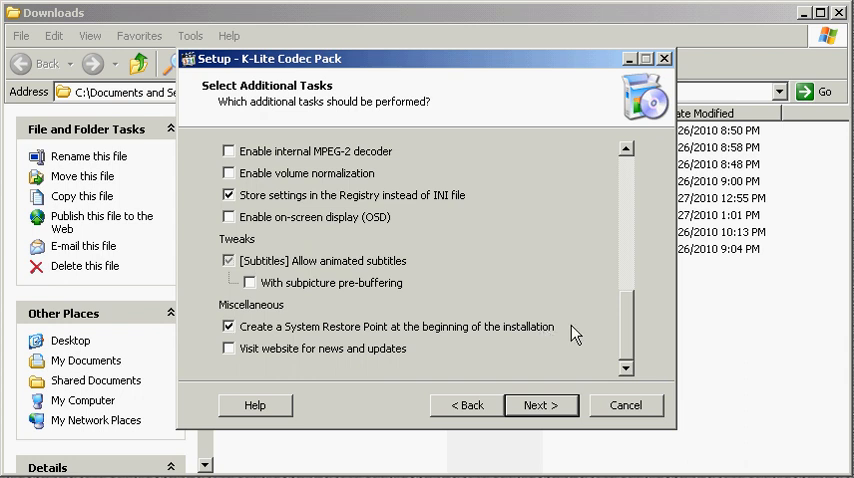
mouse_move(508, 344)
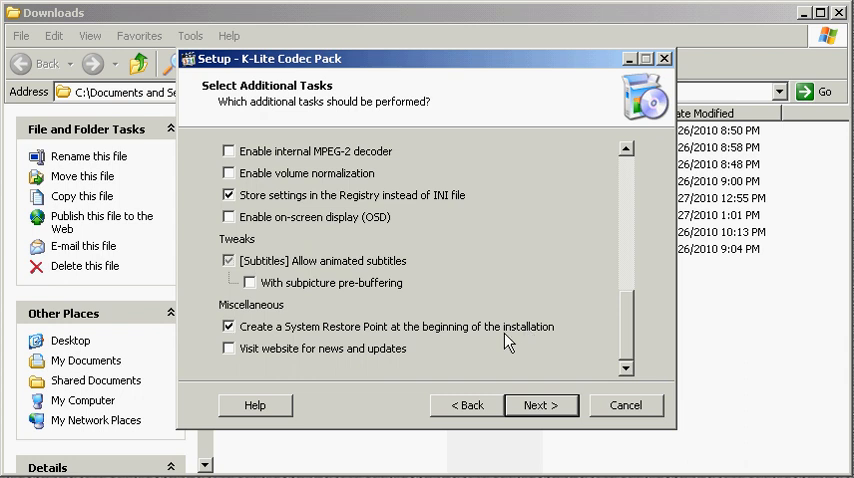
Step: Continue to the DXVA page, leaving the H.264 and VC-1 decoders unticked
click(540, 405)
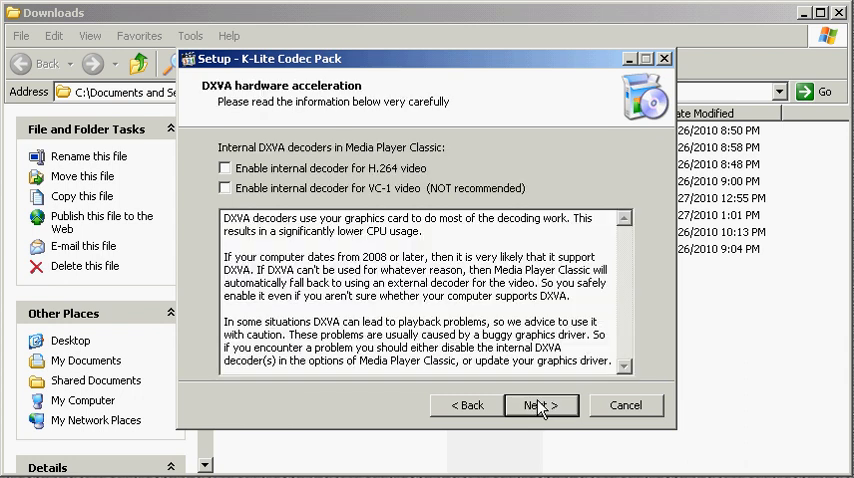
mouse_move(399, 182)
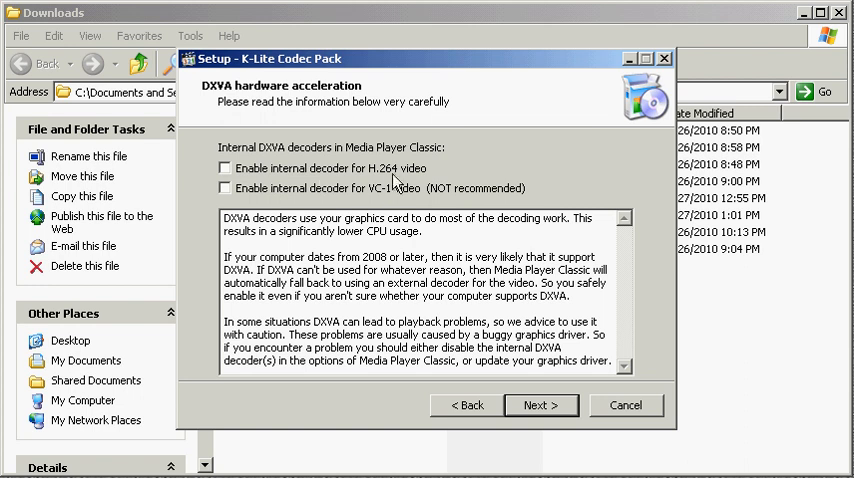
mouse_move(548, 413)
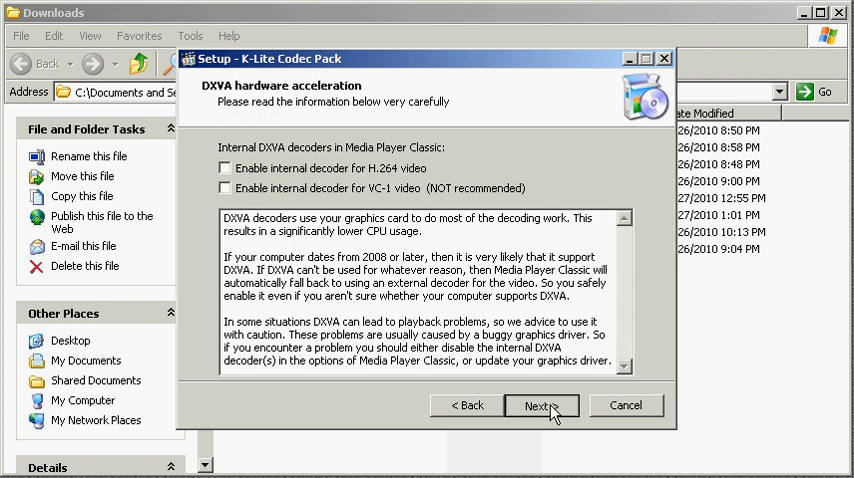
Step: Pass the DXVA page, untick the Media Player Classic file association, then return to CamStudio
click(540, 405)
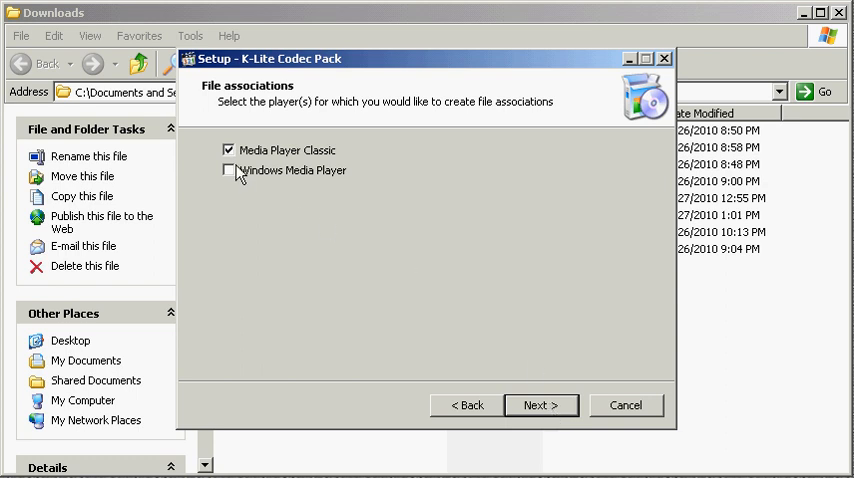
click(229, 150)
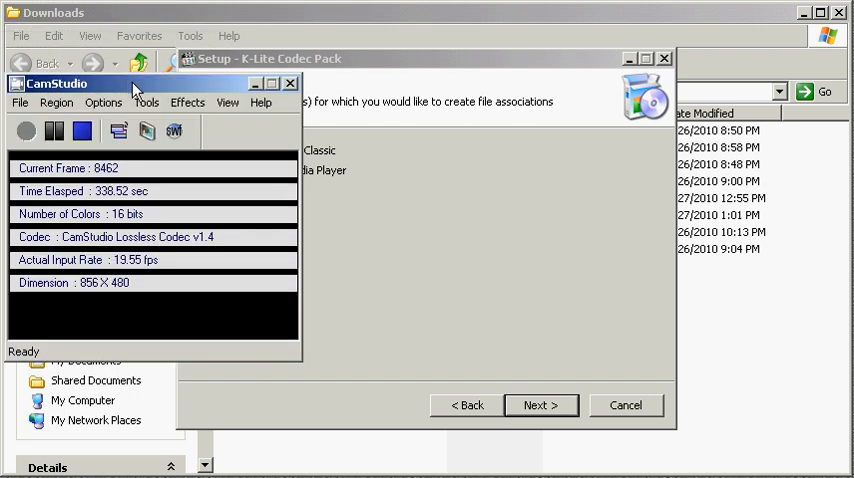
click(103, 102)
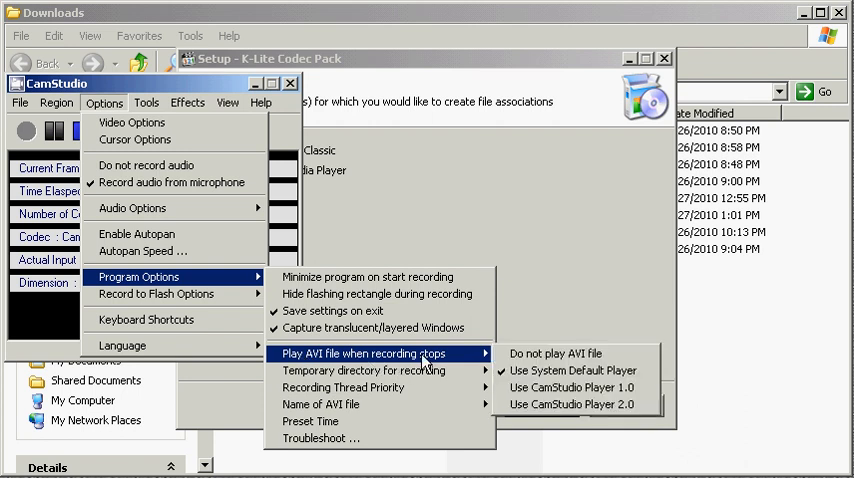
mouse_move(573, 370)
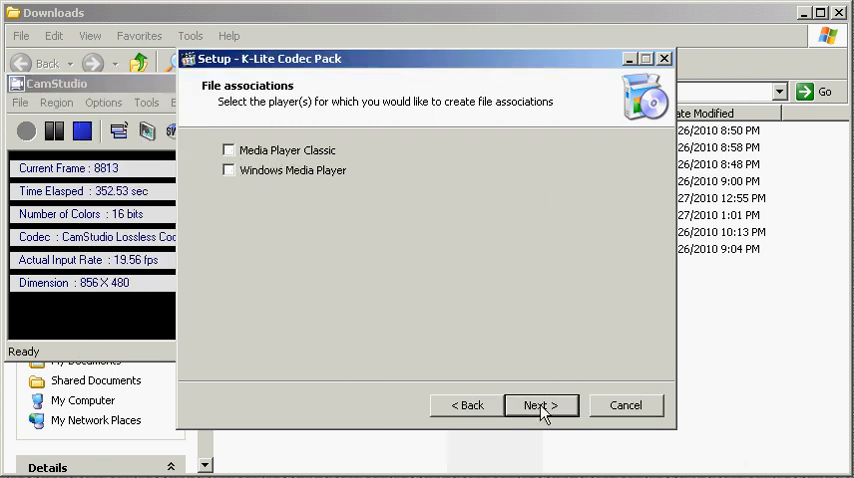
Step: Keep 5.1 surround speaker output and start the K-Lite installation from the summary page
click(540, 405)
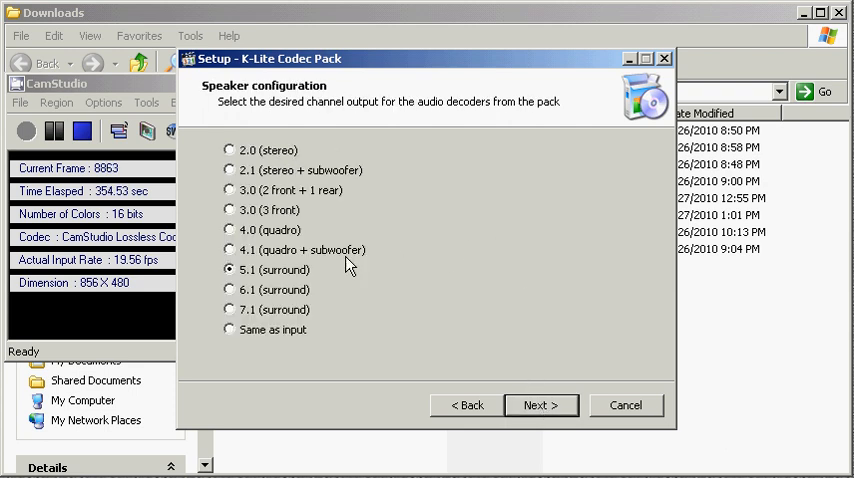
mouse_move(540, 405)
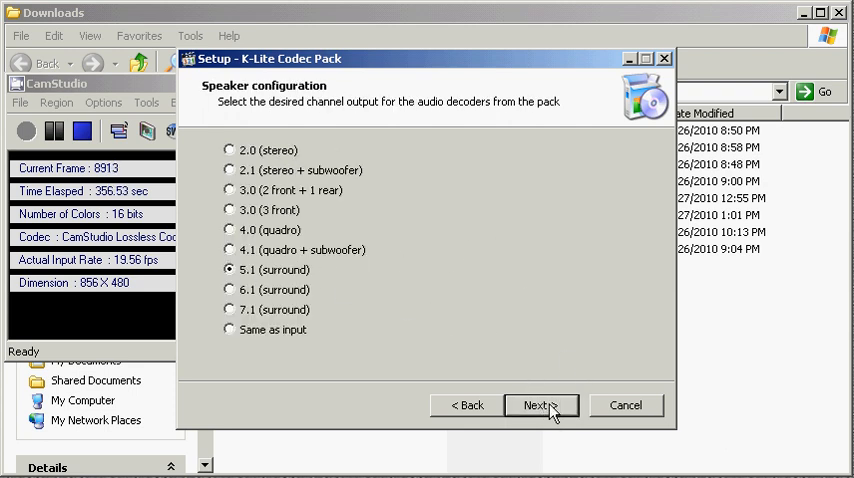
click(540, 405)
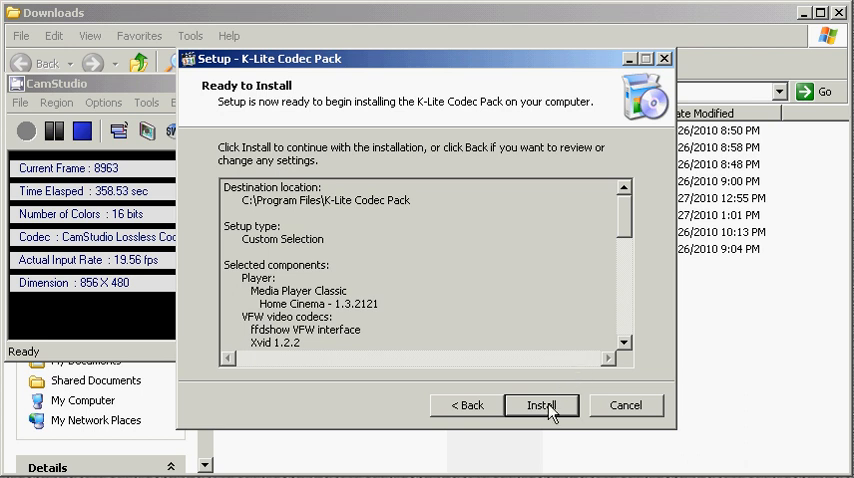
click(541, 405)
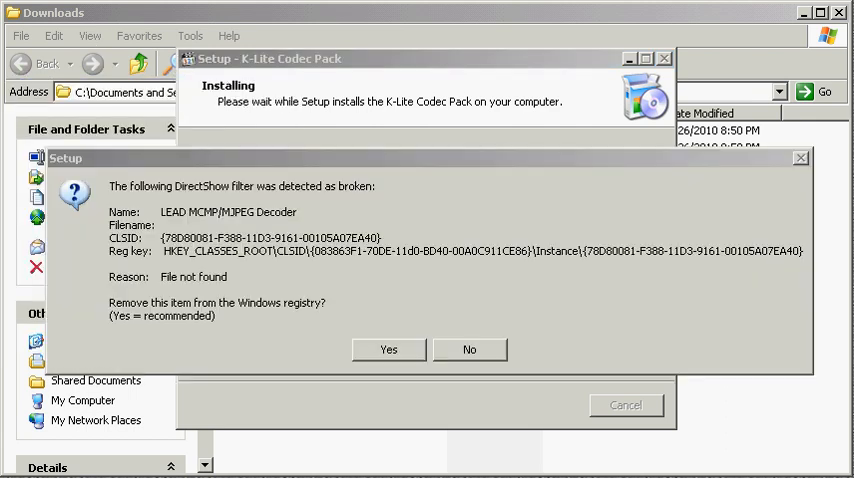
mouse_move(362, 270)
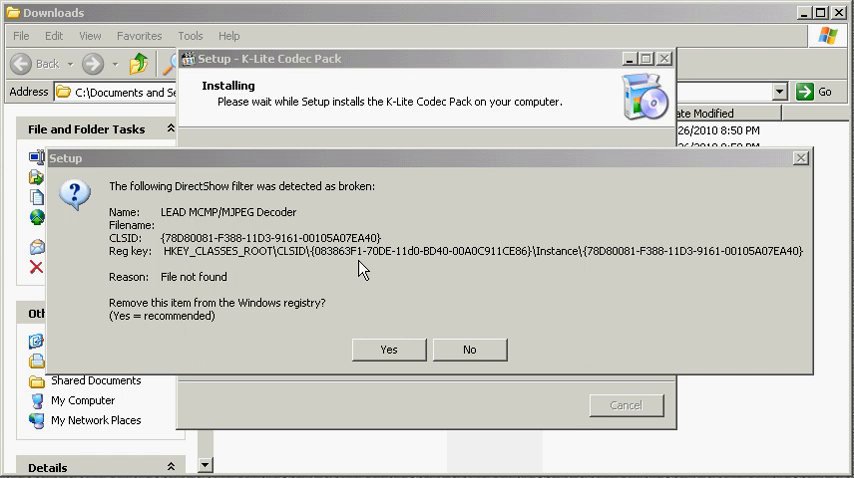
mouse_move(272, 280)
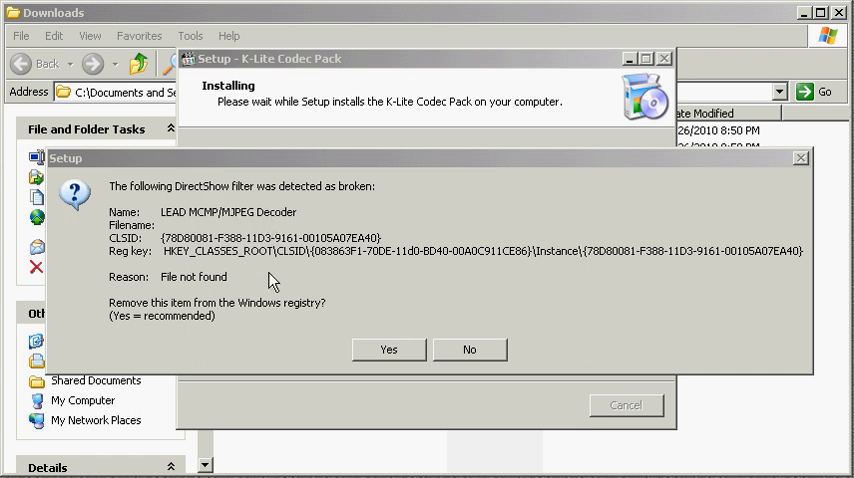
mouse_move(208, 291)
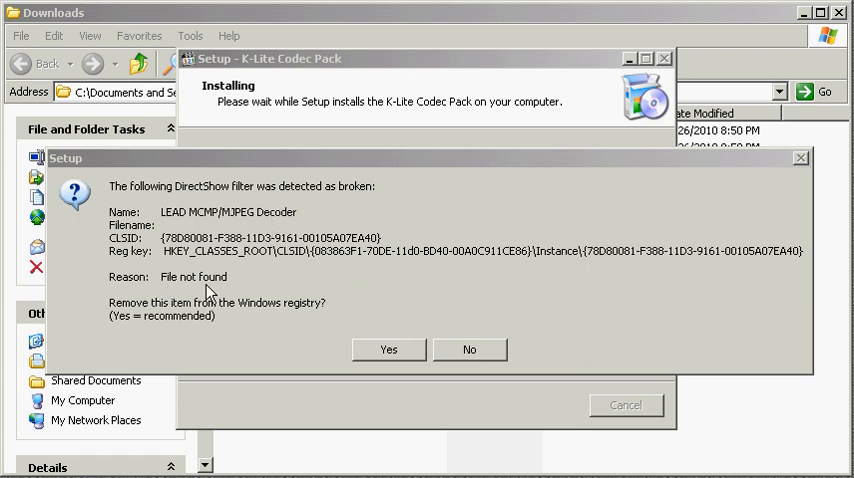
mouse_move(326, 338)
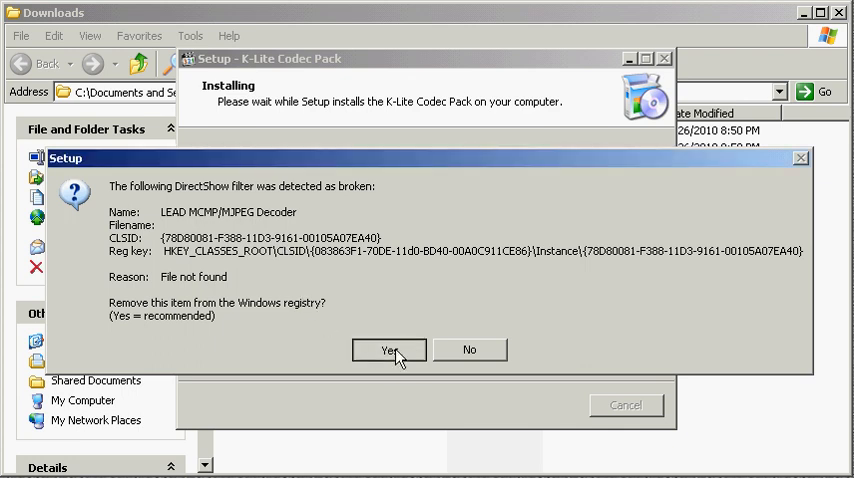
Step: Remove the broken LEAD MCMP/MJPEG Decoder and Codec registry entries so installation finishes
click(389, 350)
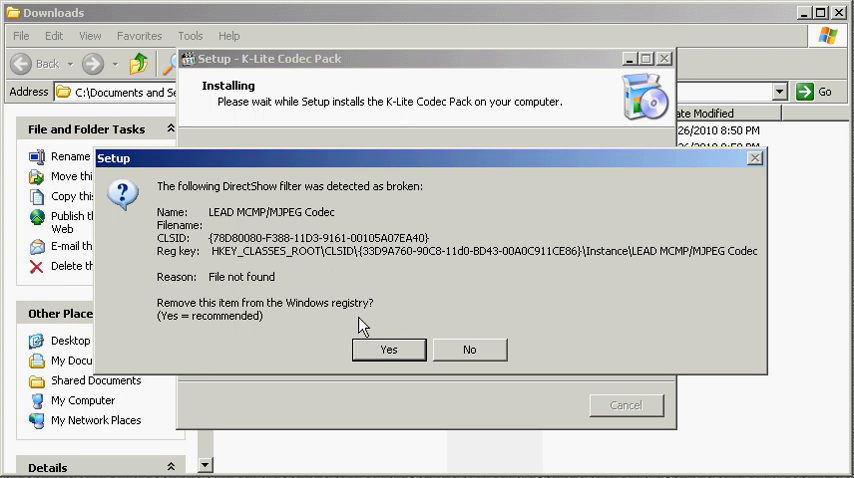
click(388, 349)
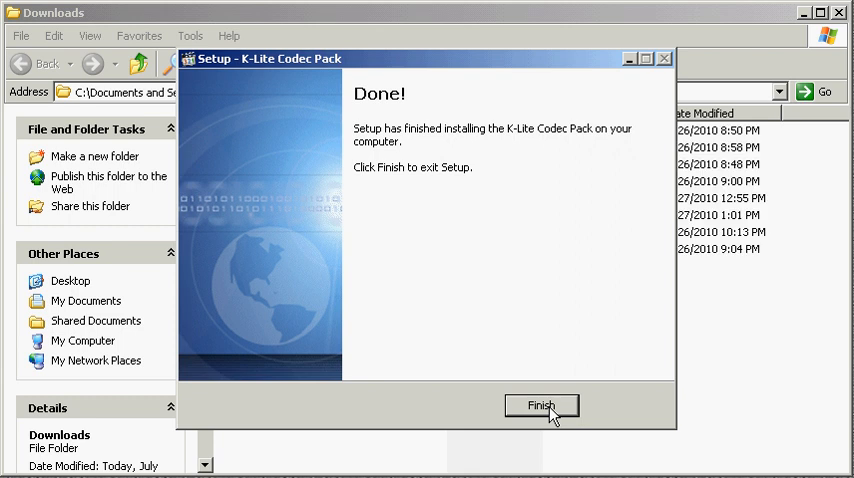
Step: Exit the completed K-Lite setup, returning to the Downloads folder
click(541, 405)
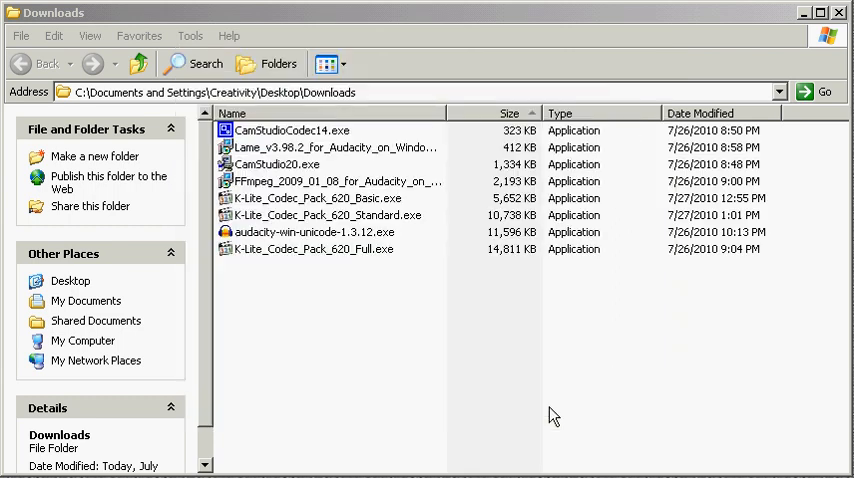
mouse_move(366, 330)
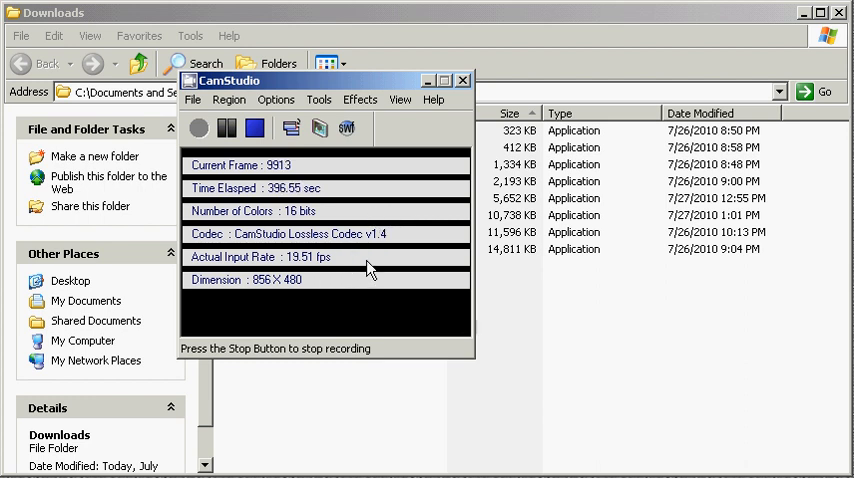
mouse_move(333, 88)
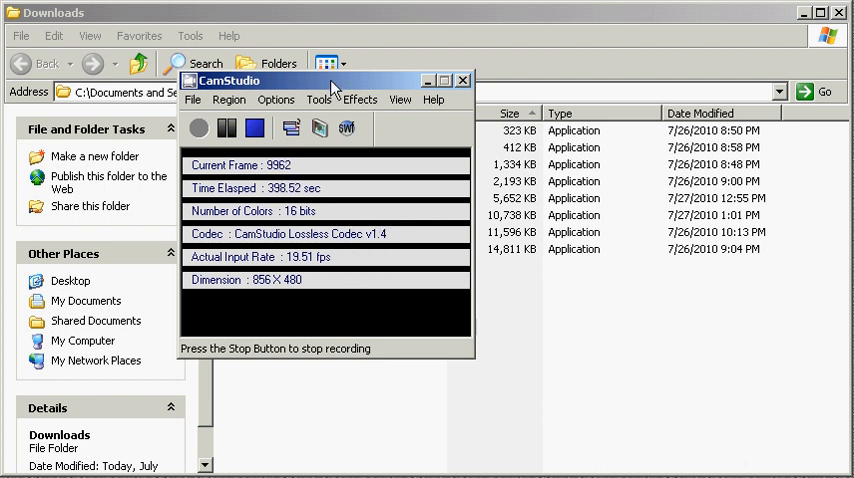
Step: Check CamStudio's Video Options compressors, then relaunch CamStudio and dismiss Stop Key and Next Layout Key warnings
click(277, 99)
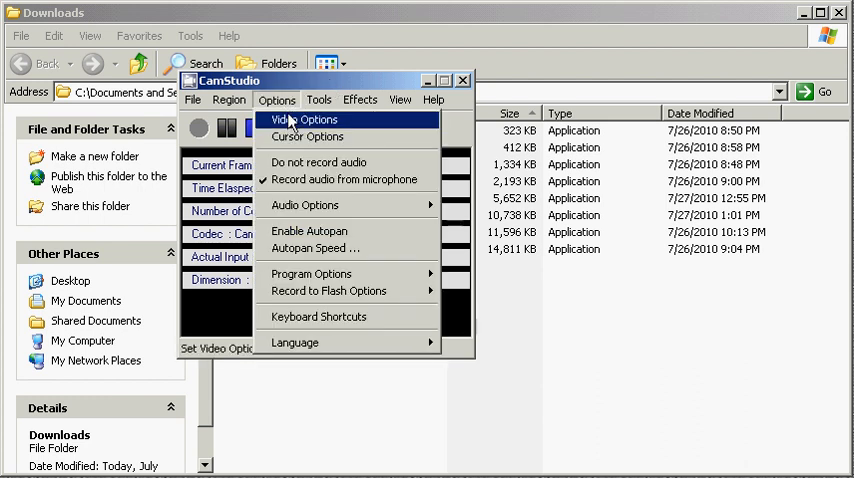
click(313, 120)
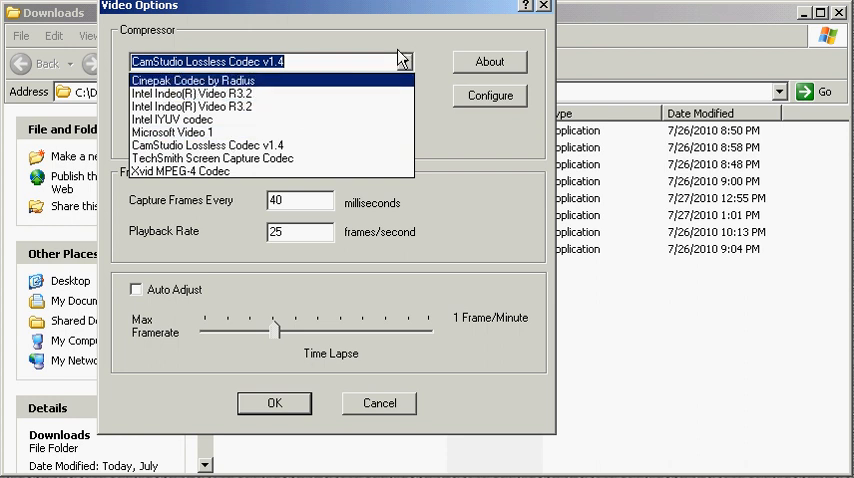
click(274, 403)
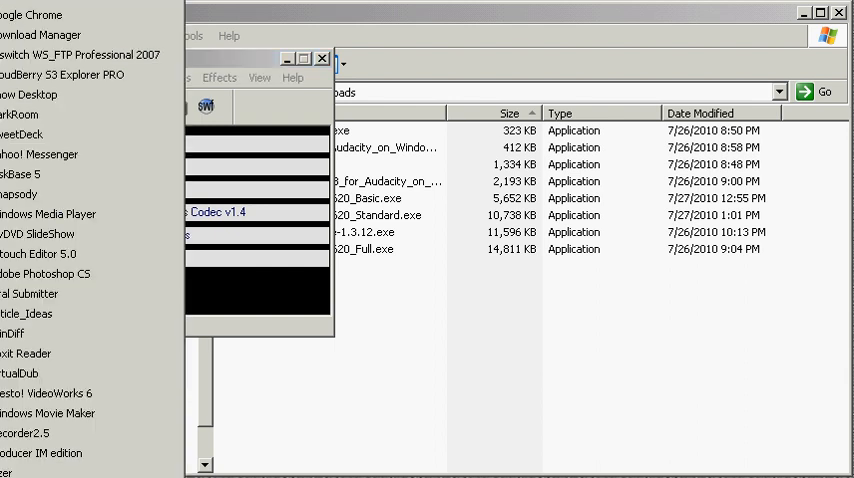
mouse_move(40, 438)
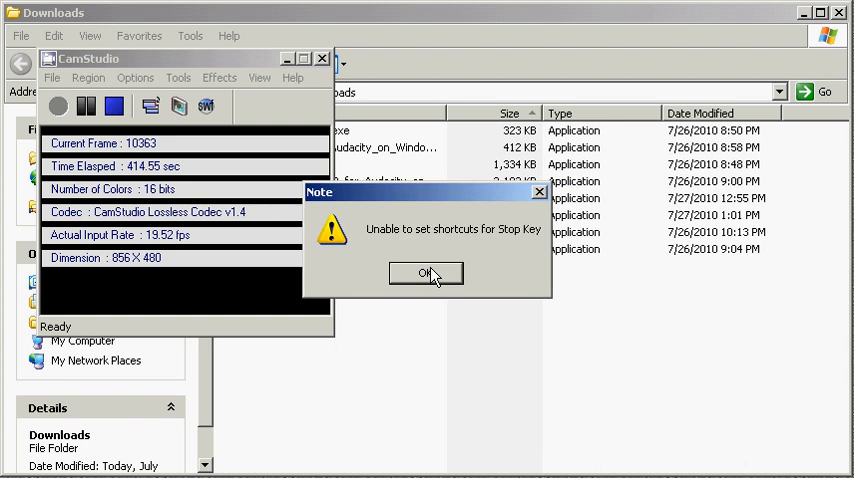
click(426, 273)
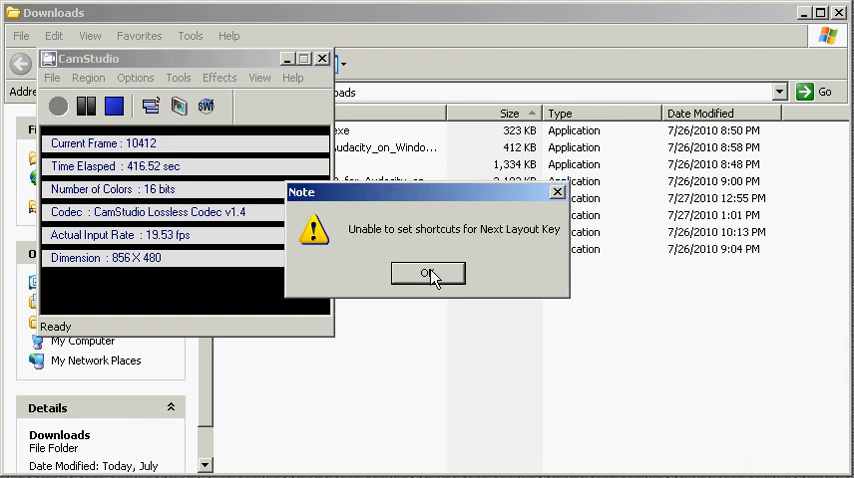
click(427, 273)
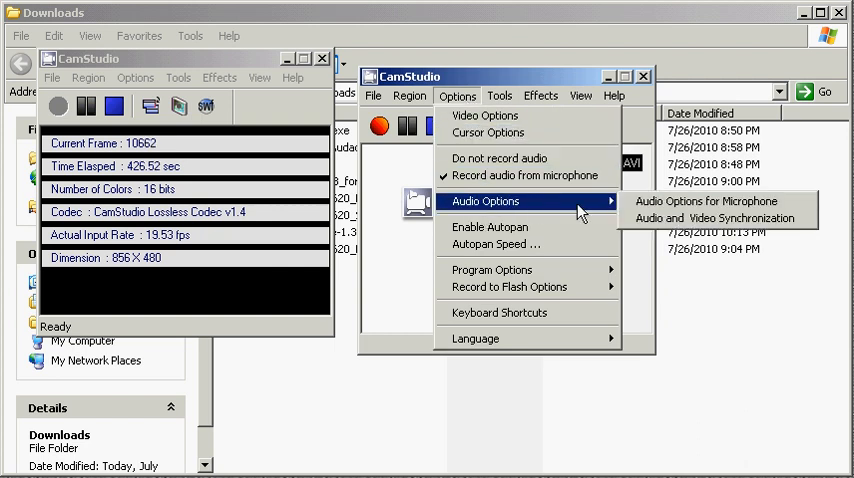
mouse_move(705, 201)
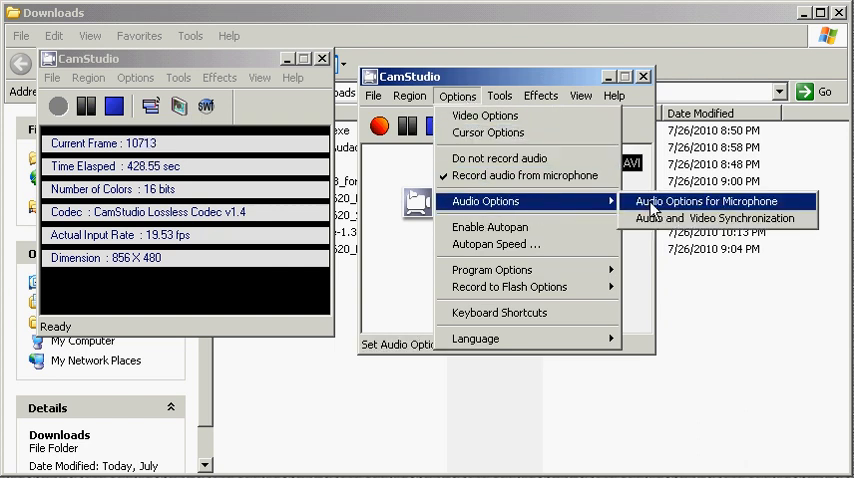
click(703, 201)
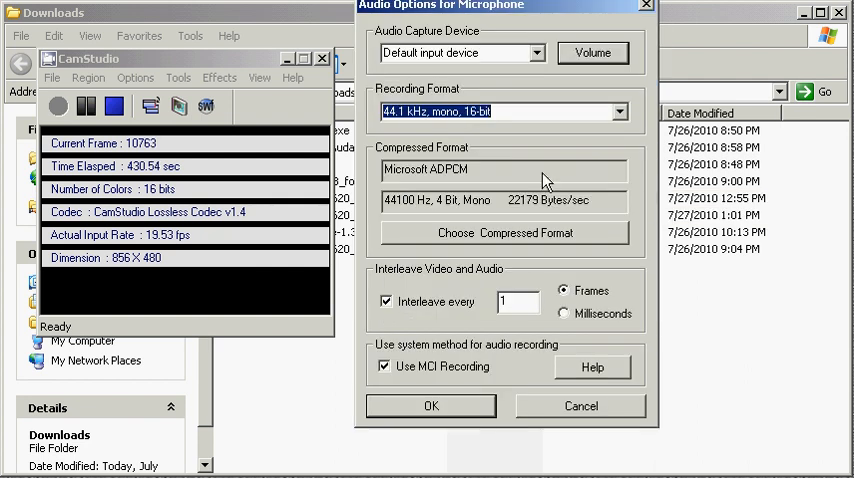
click(502, 232)
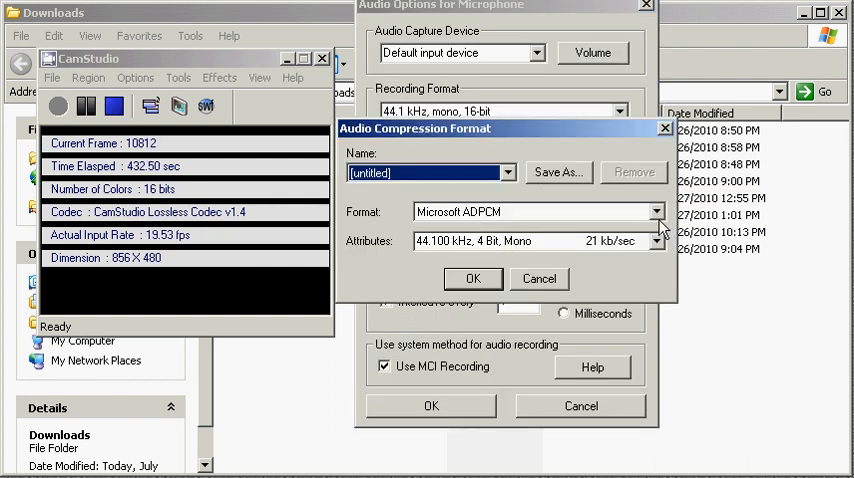
click(656, 211)
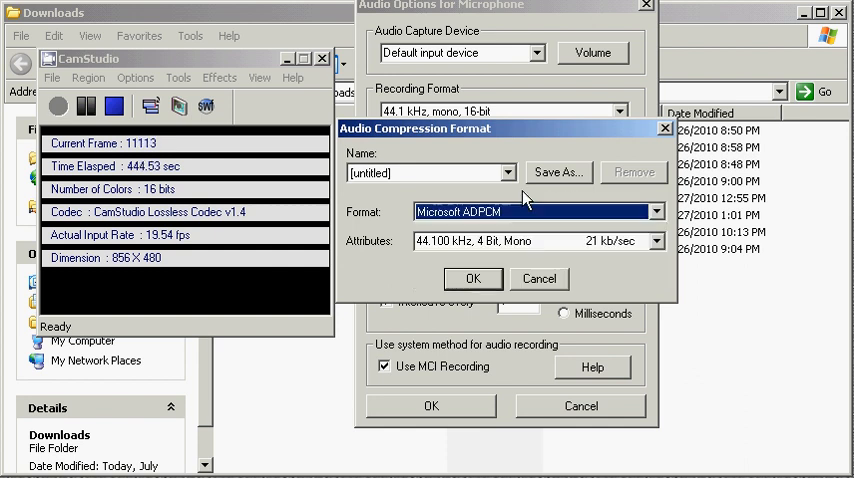
click(473, 278)
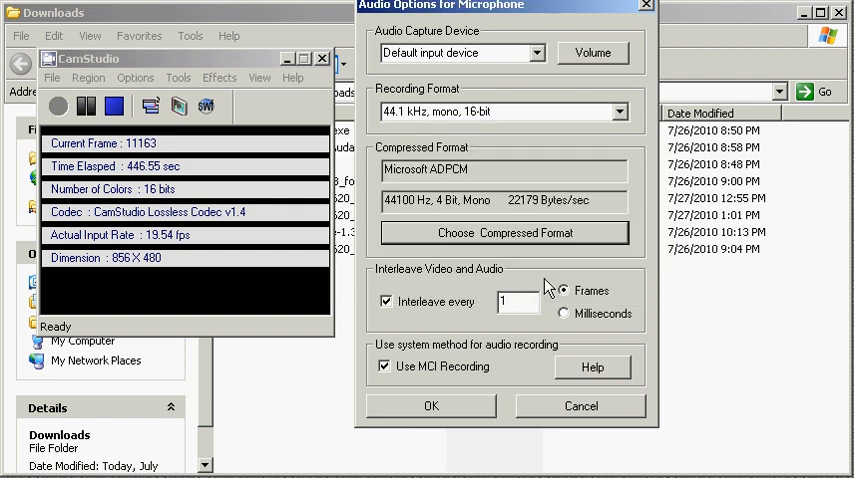
click(431, 405)
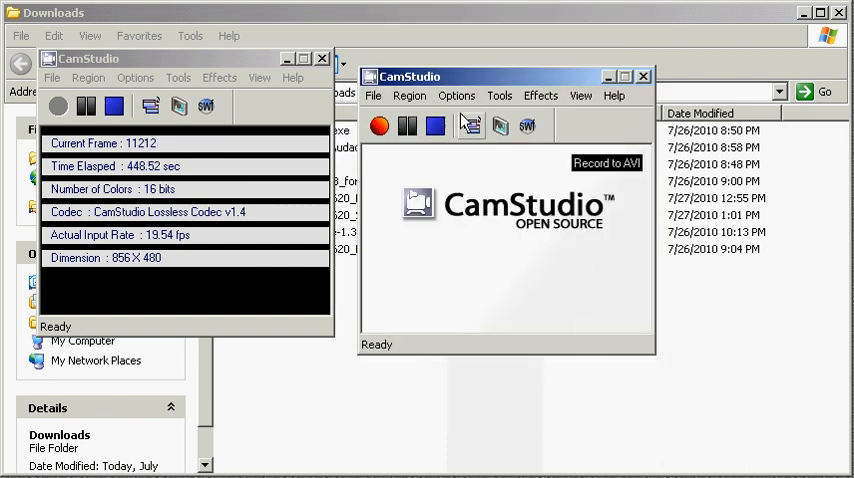
Step: Check that ffdshow Video Codec is listed among compressors, keeping CamStudio Lossless Codec v1.4
click(456, 95)
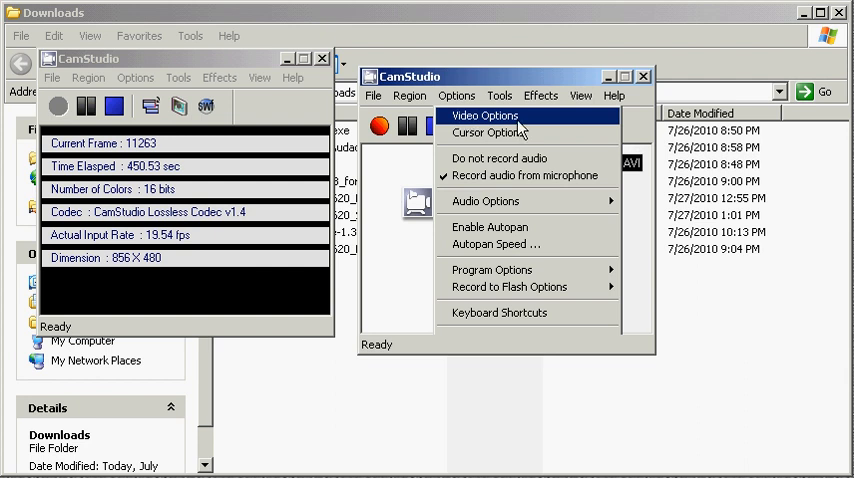
click(487, 115)
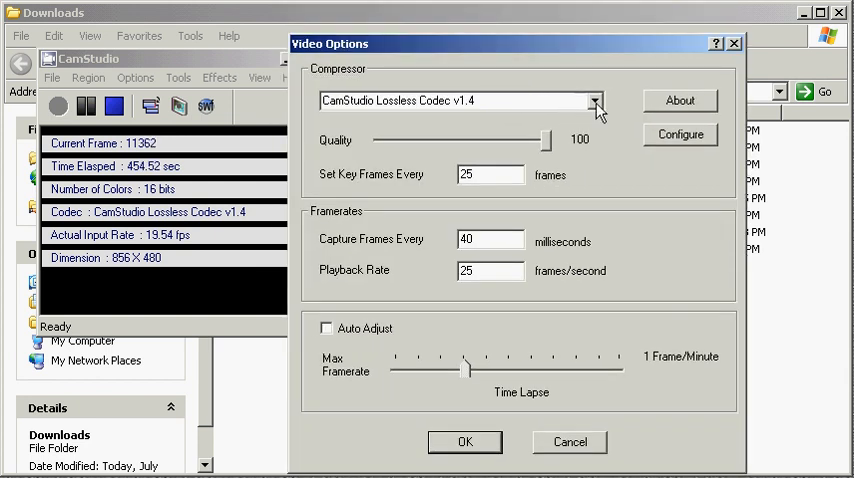
click(595, 100)
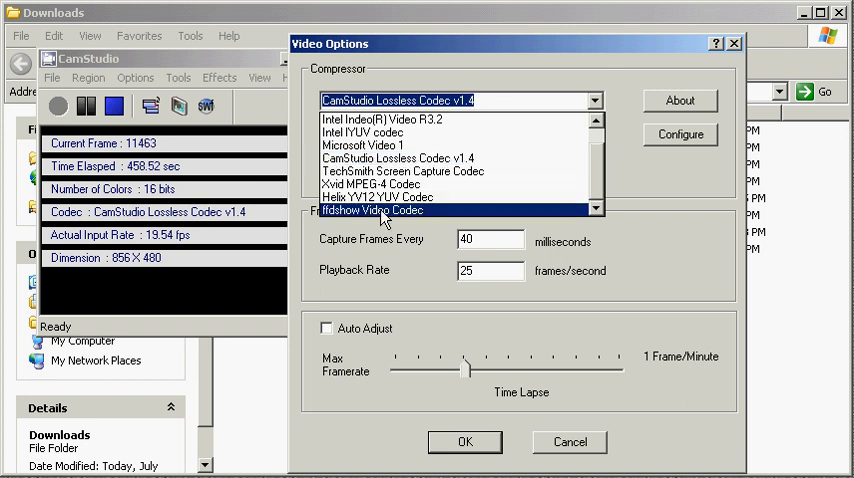
click(385, 184)
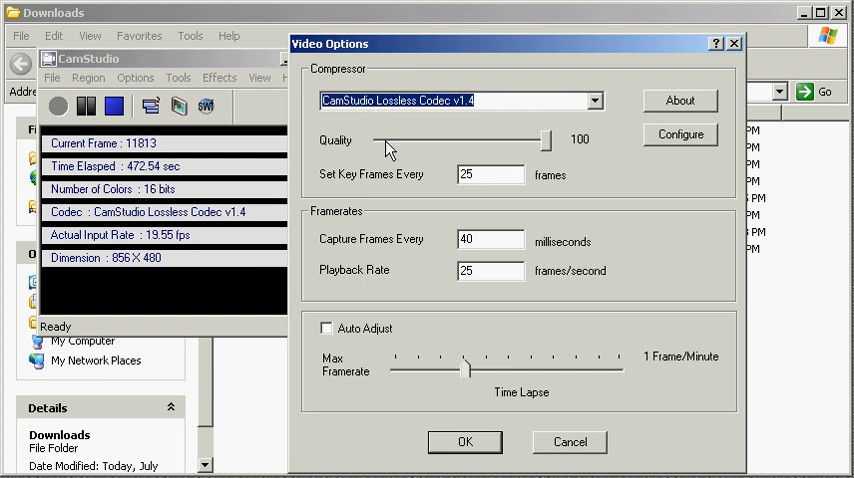
mouse_move(428, 240)
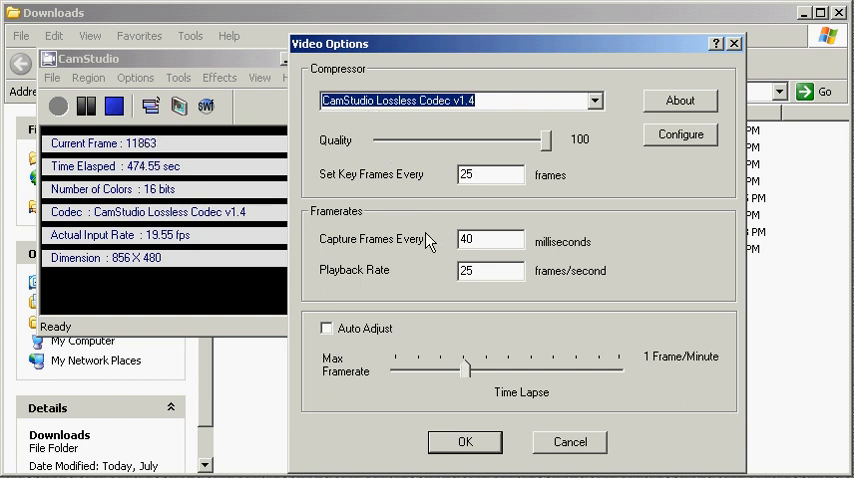